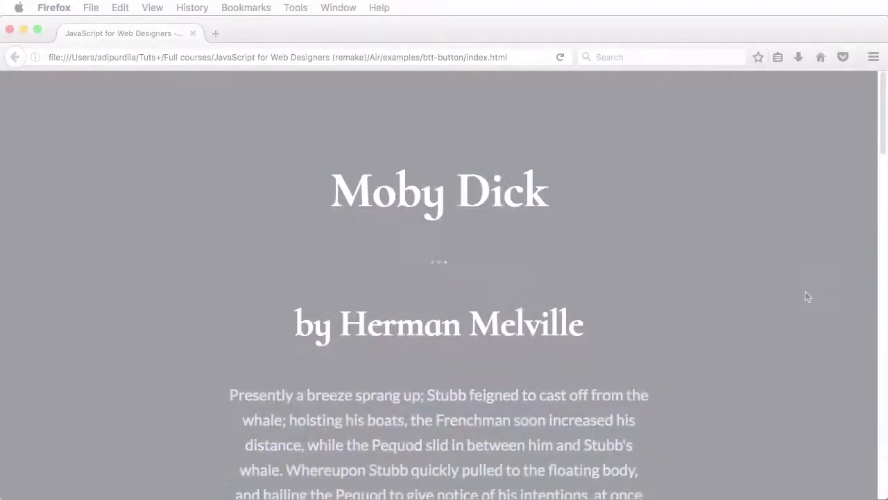
Inspect the header's 'top' id, the footer link and the script tag, then view style.css
scroll(down, 3)
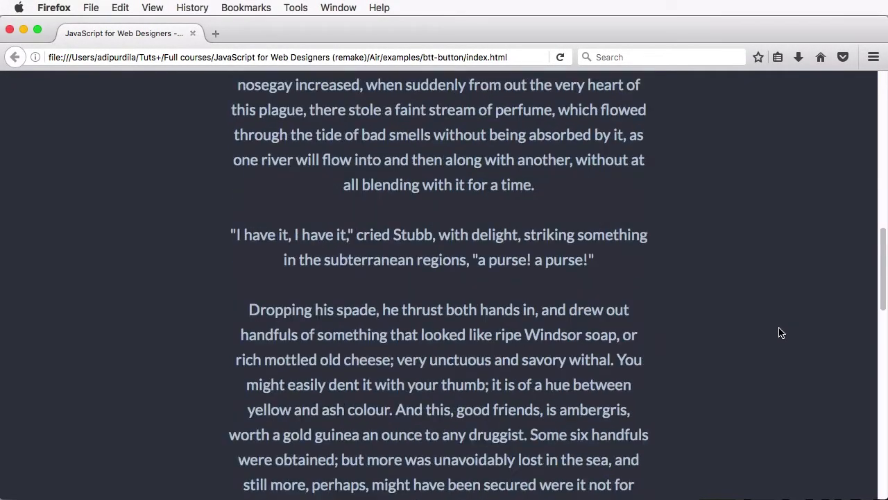
mouse_move(847, 478)
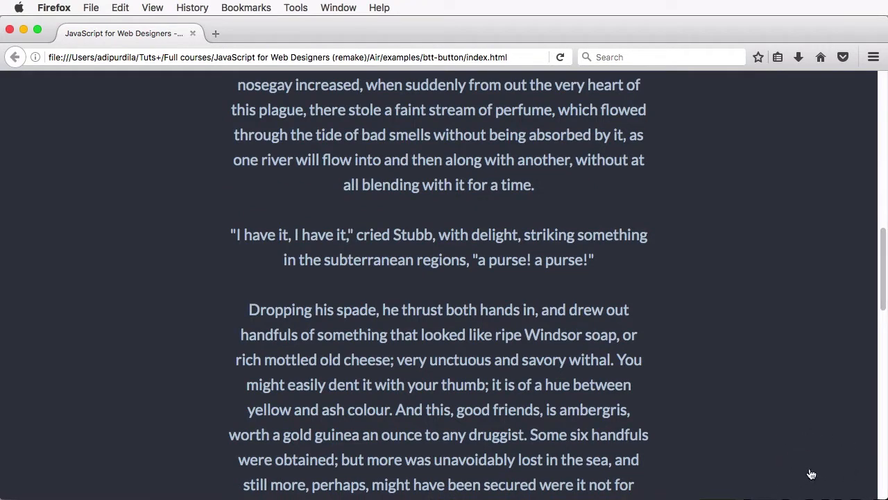
mouse_move(802, 477)
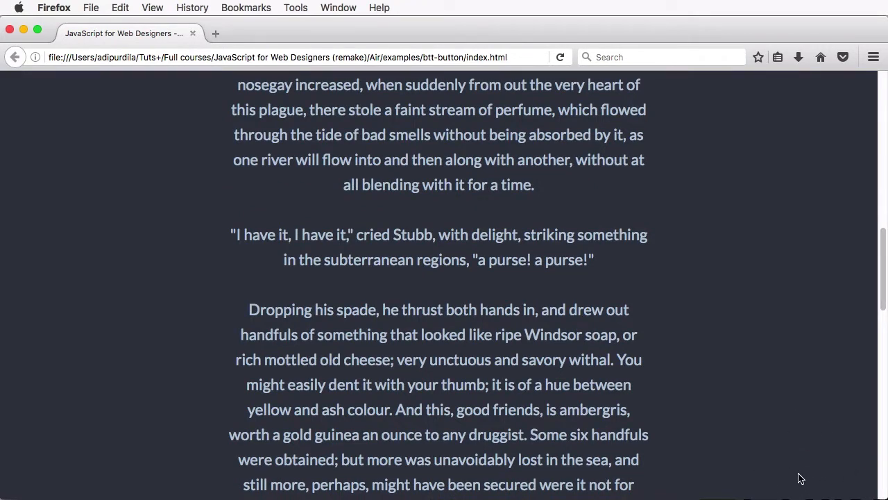
mouse_move(755, 470)
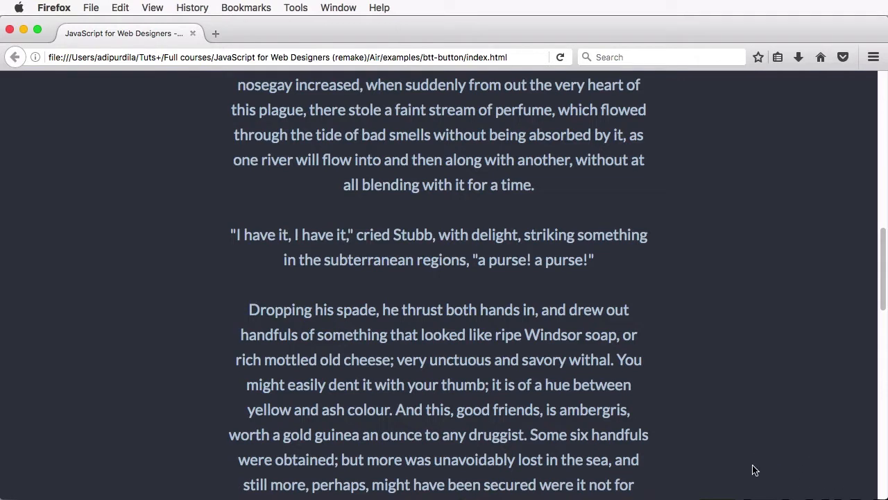
scroll(down, 3)
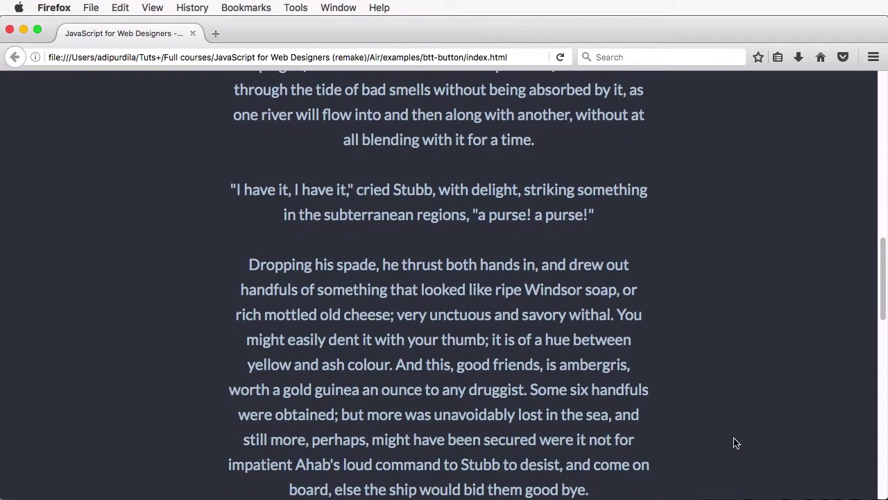
mouse_move(735, 466)
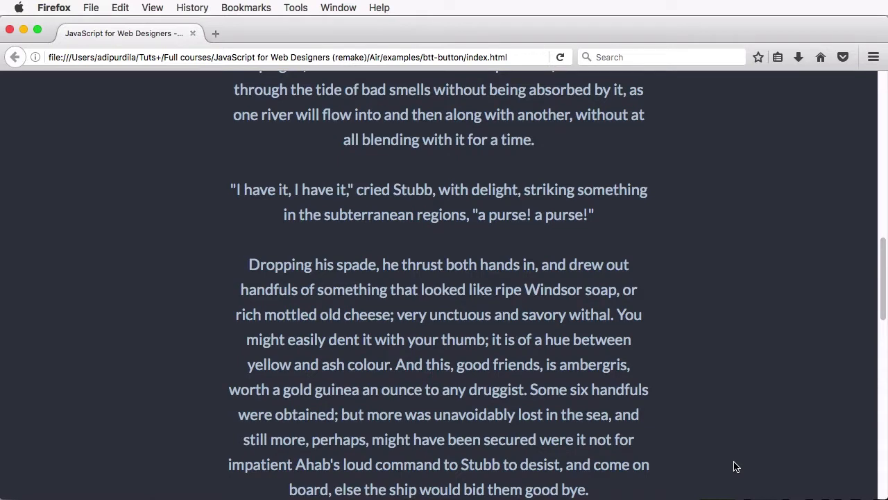
mouse_move(736, 450)
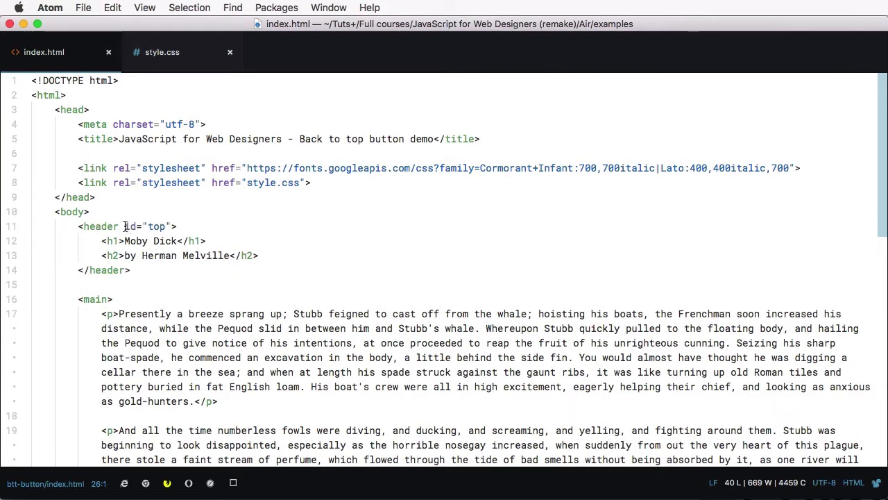
double_click(157, 226)
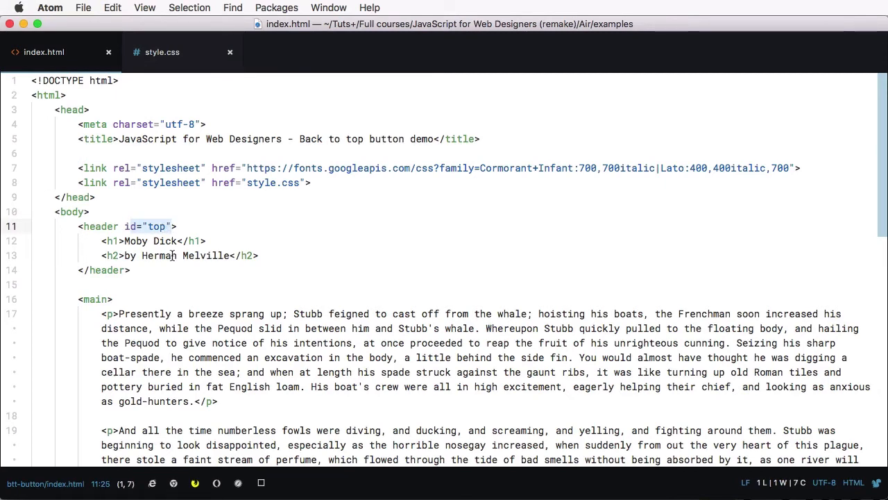
scroll(down, 3)
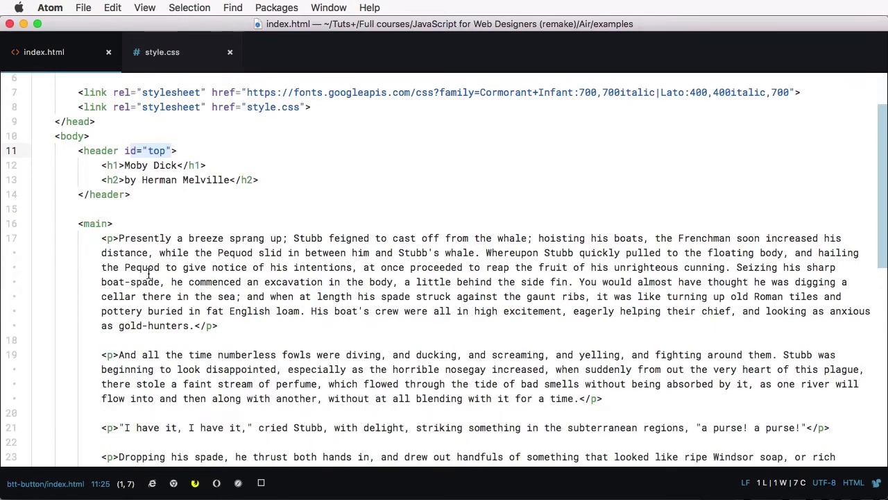
scroll(down, 3)
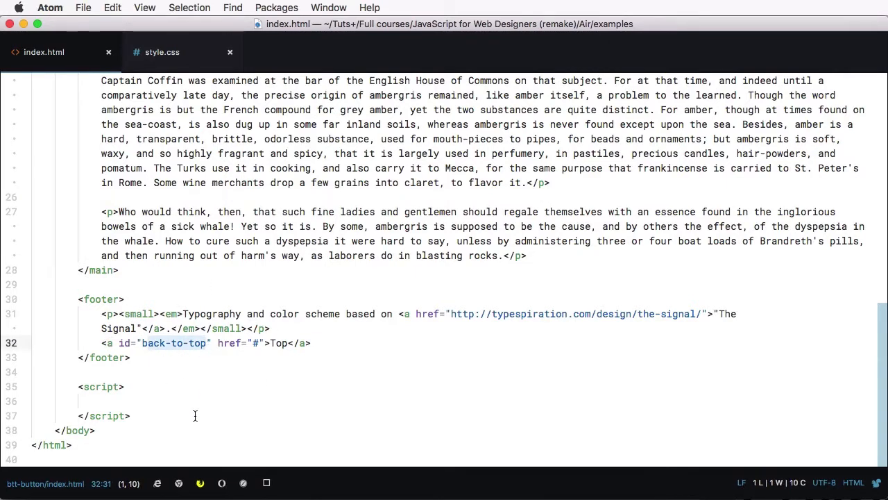
click(161, 52)
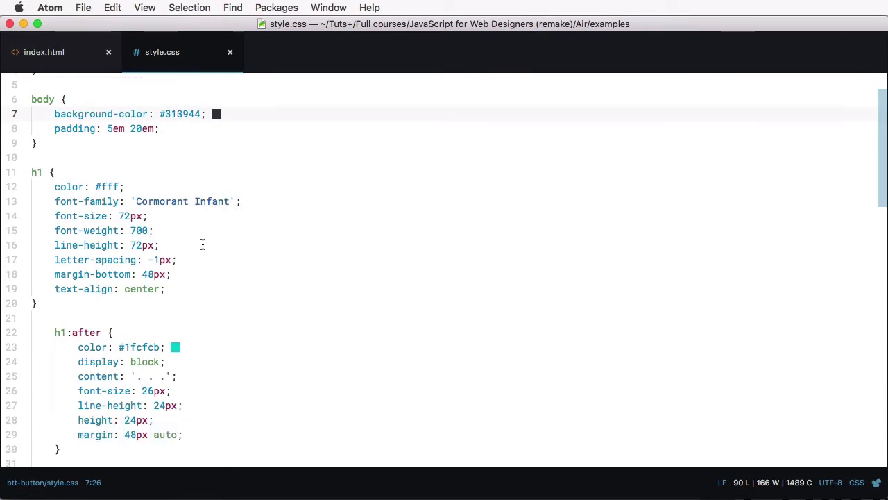
Scroll style.css to the #back-to-top and .visible rules, then go back to index.html
scroll(down, 3)
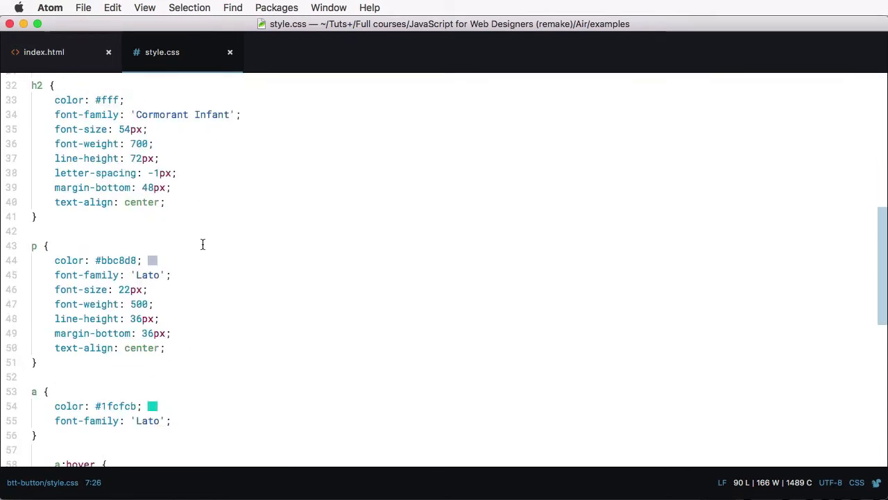
scroll(down, 3)
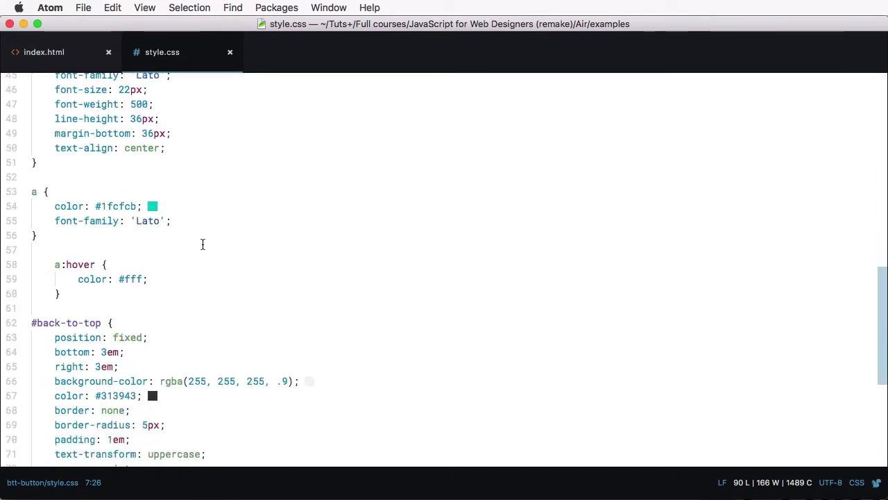
scroll(down, 3)
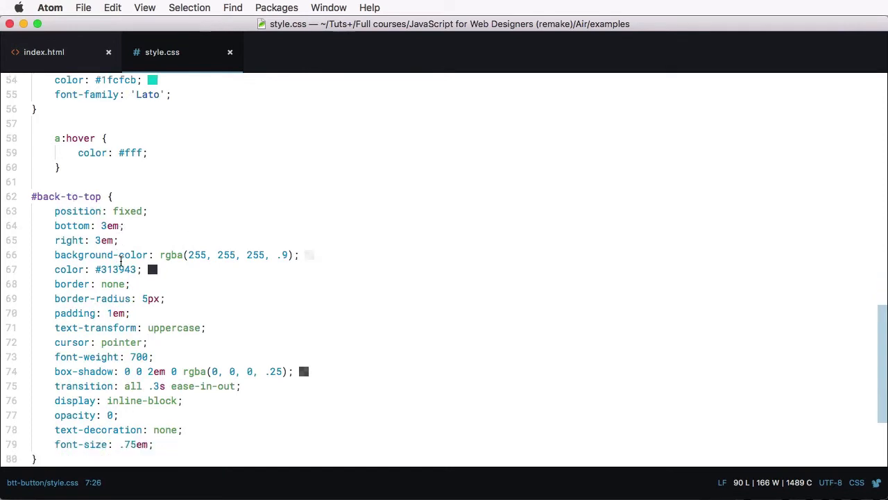
scroll(down, 3)
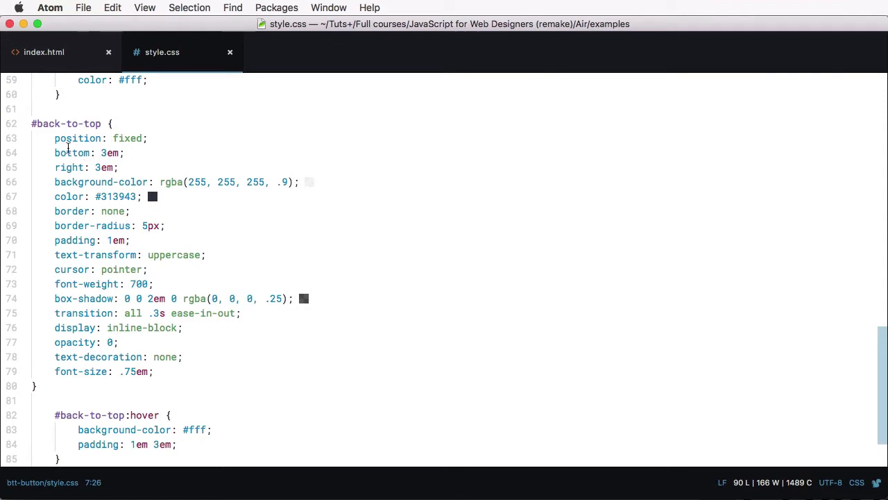
mouse_move(221, 257)
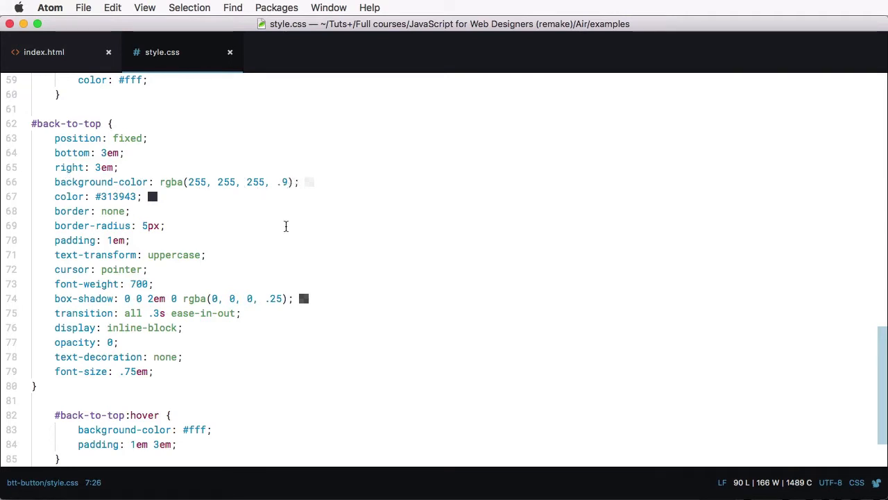
scroll(down, 3)
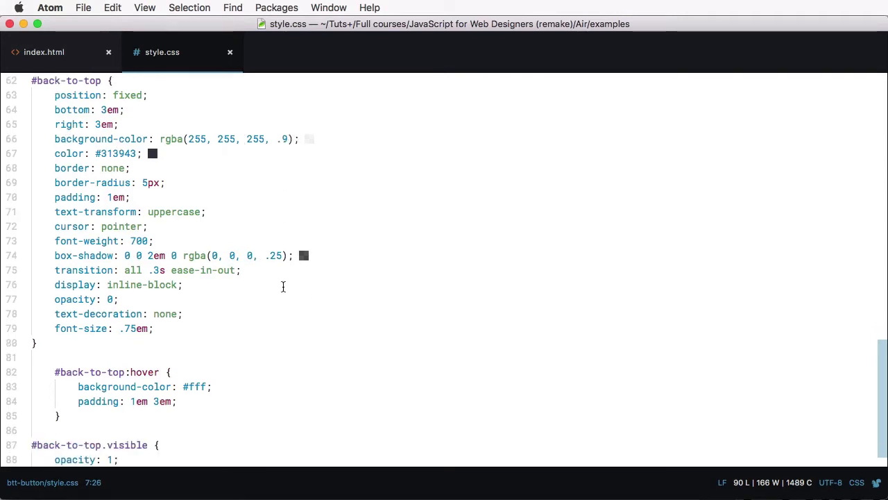
mouse_move(135, 287)
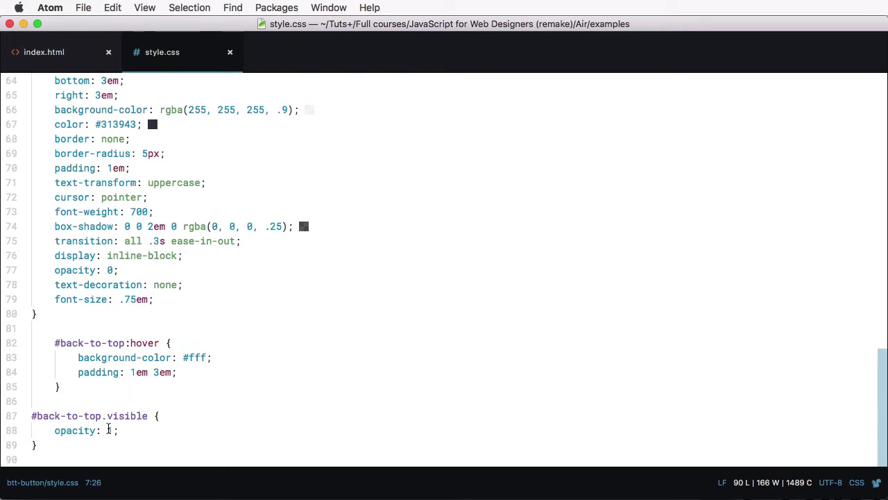
click(44, 51)
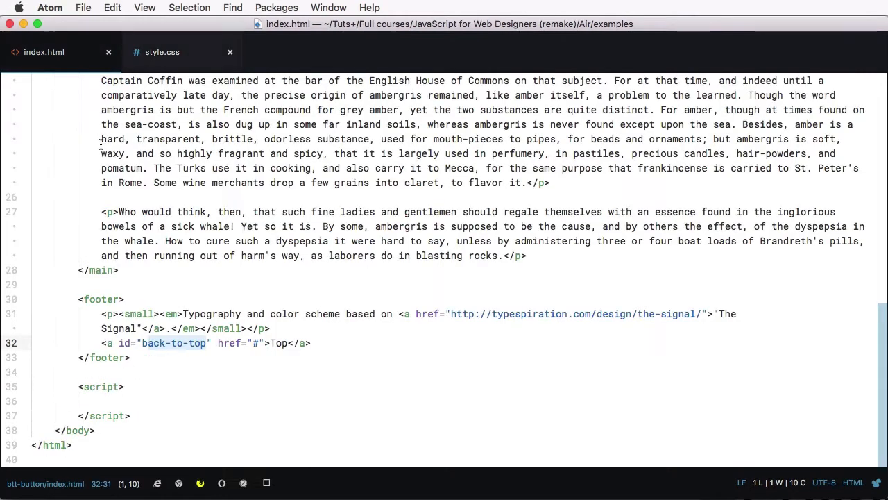
Write a plan comment covering variables, a quarter-height offset, and scroll/click listeners, then start 'var'
click(188, 401)
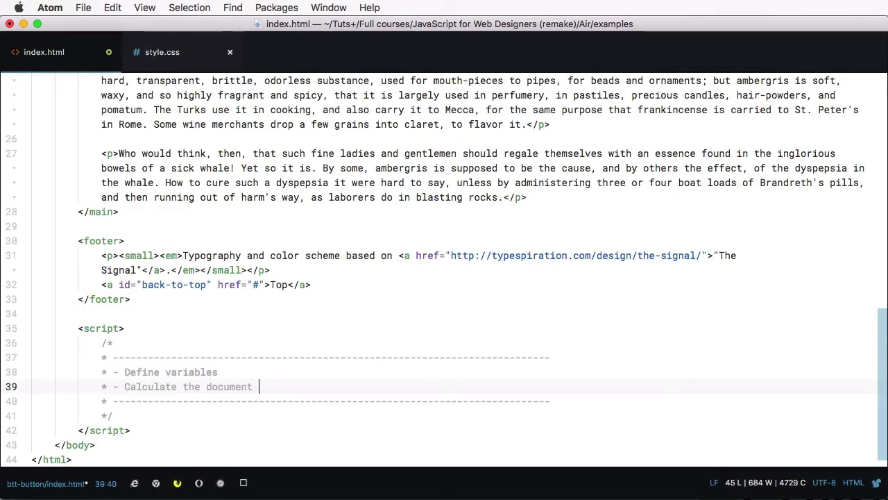
text(height and set the offset to a quarter of that value)
text(* - Add)
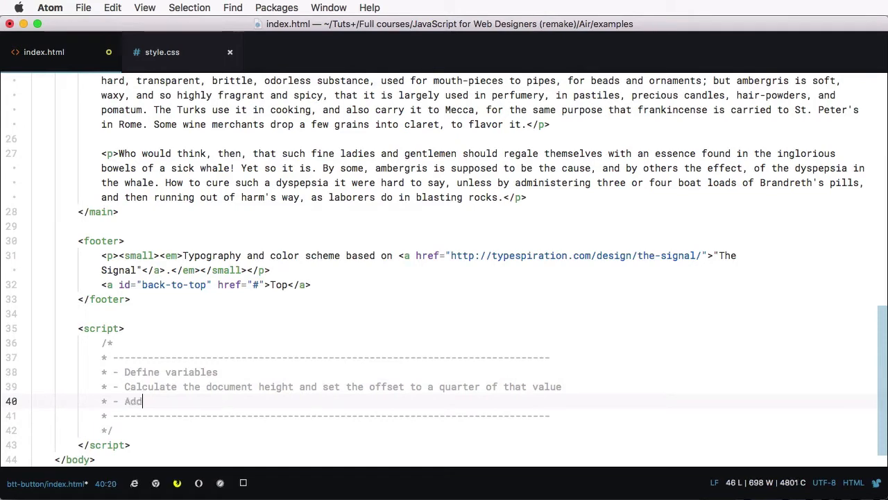
text(event listeners for scroll and click)
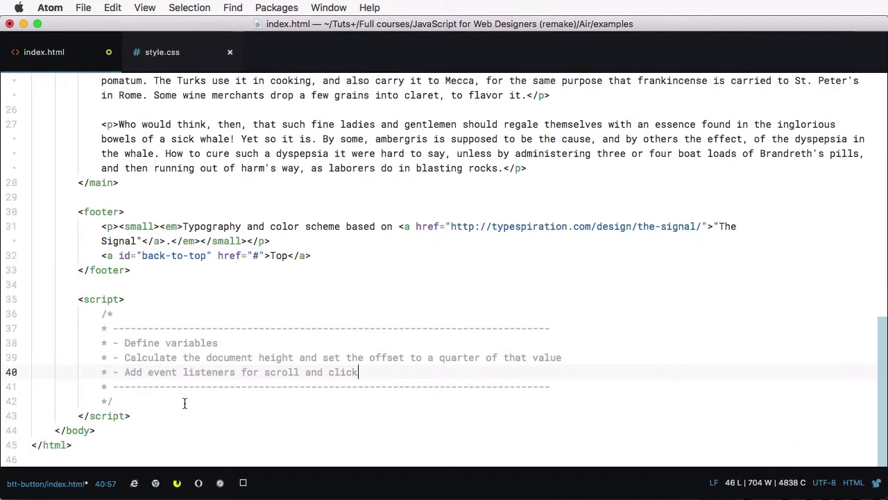
text(var)
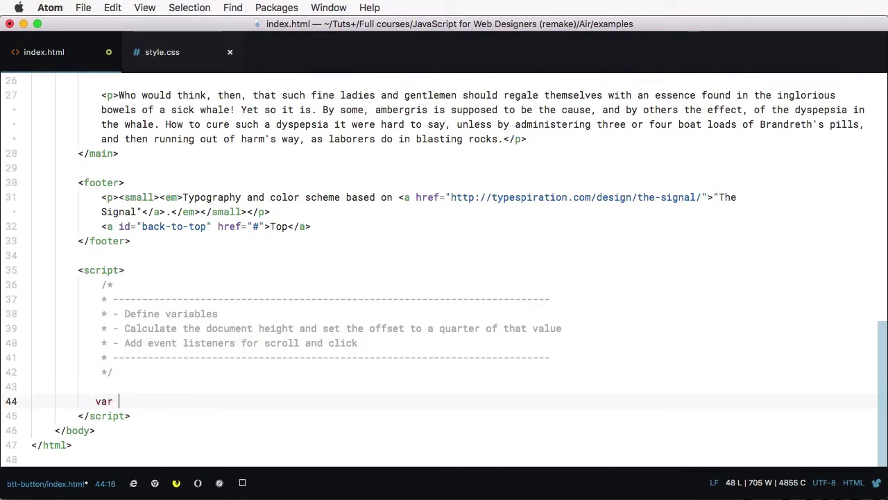
Declare btt = getElementById("back-to-top"), body, docElem, offset = 100, scrollPos and docHeight
text(btt)
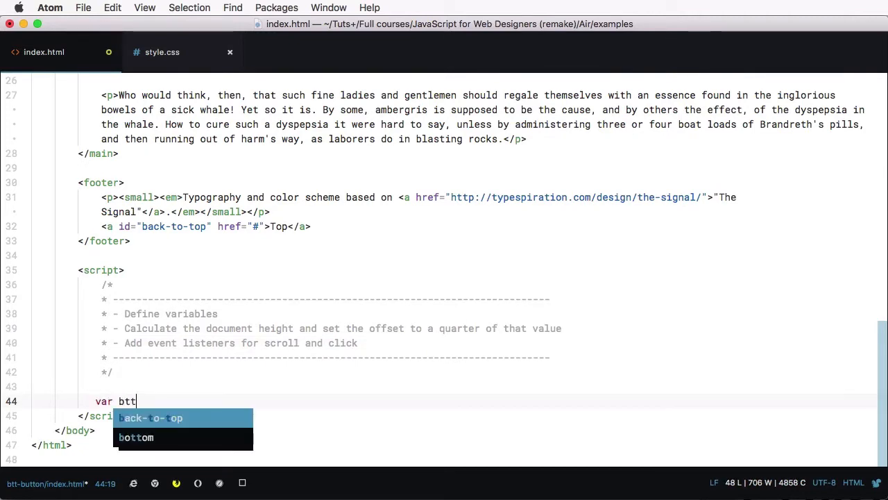
key(escape)
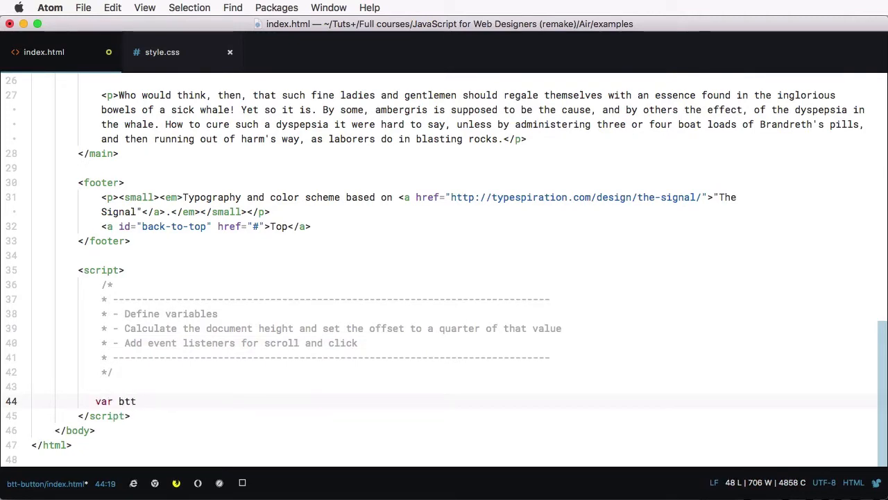
text(= document.)
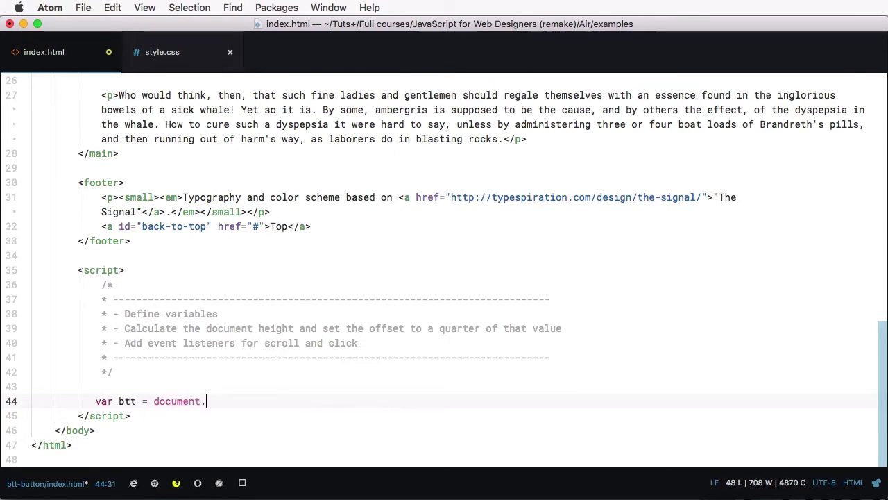
text(getElementById( "back-to-top" ),)
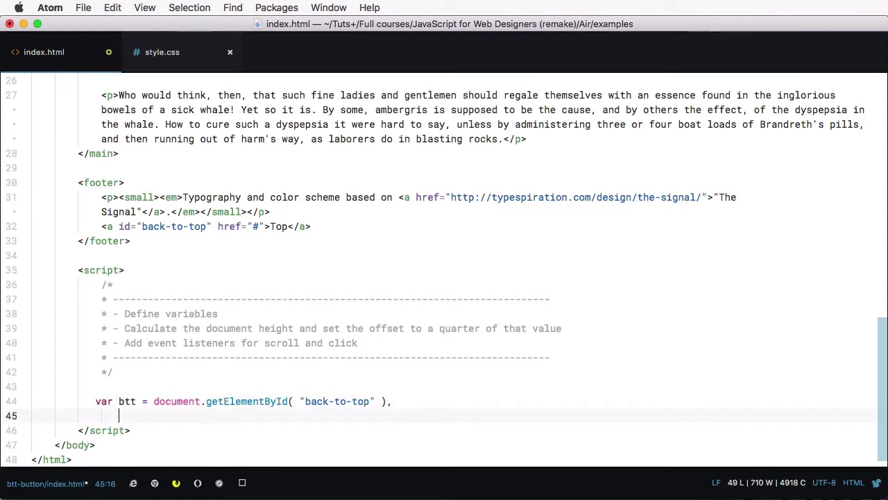
text(body = document.body,)
text(docElem =)
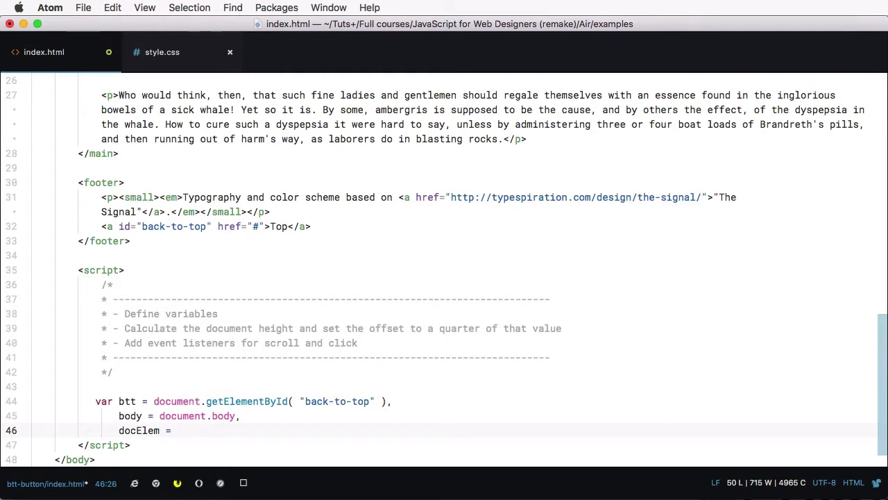
text(document.documentElement,)
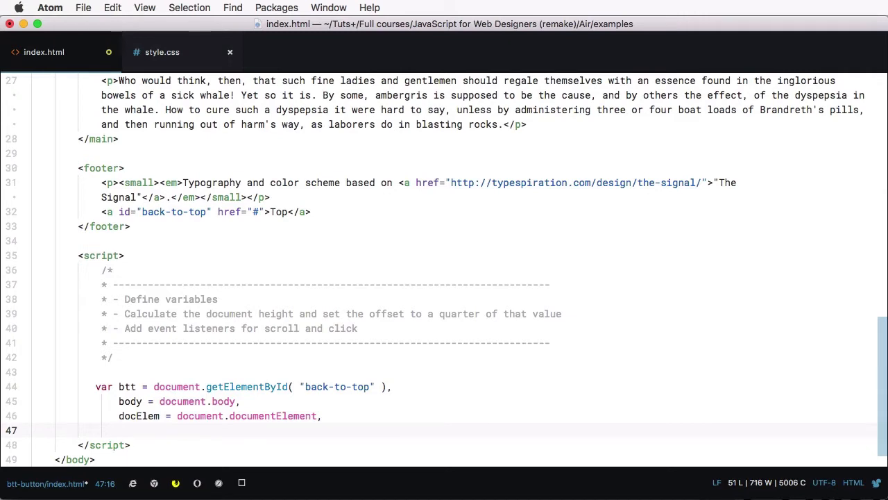
text(offset)
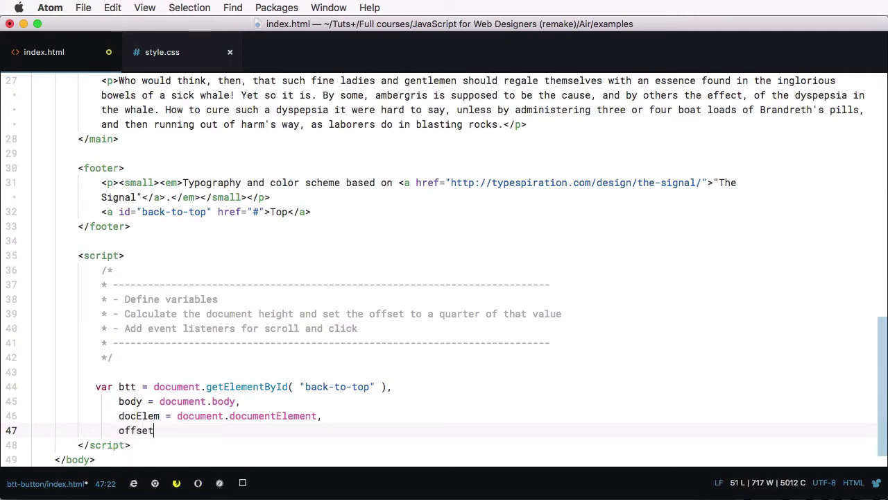
text(= 100-)
text(sc)
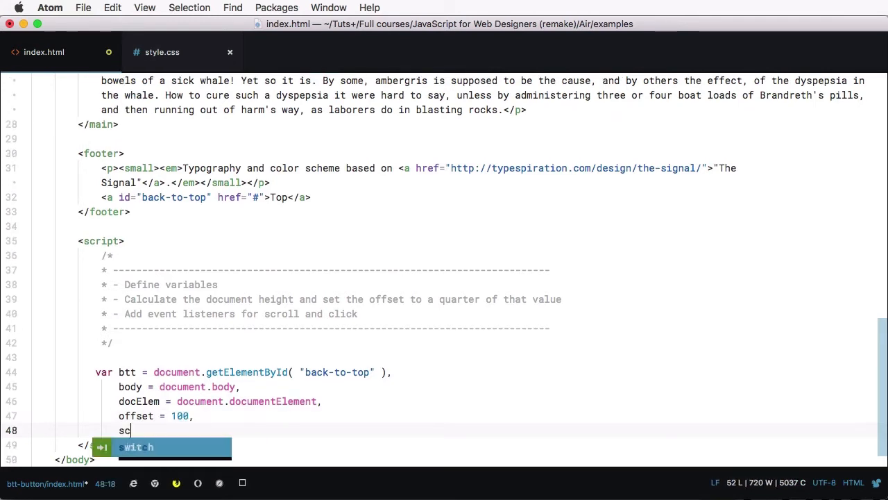
text(rollPos)
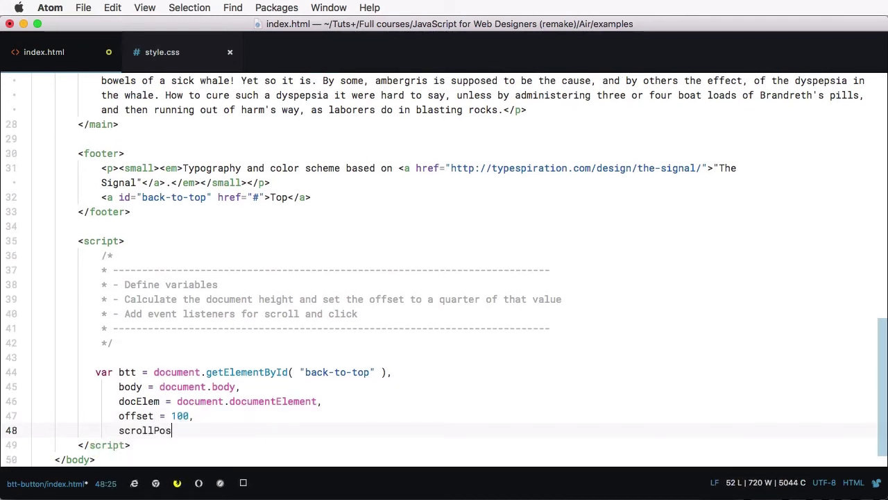
text(, dc)
text(// Calculate)
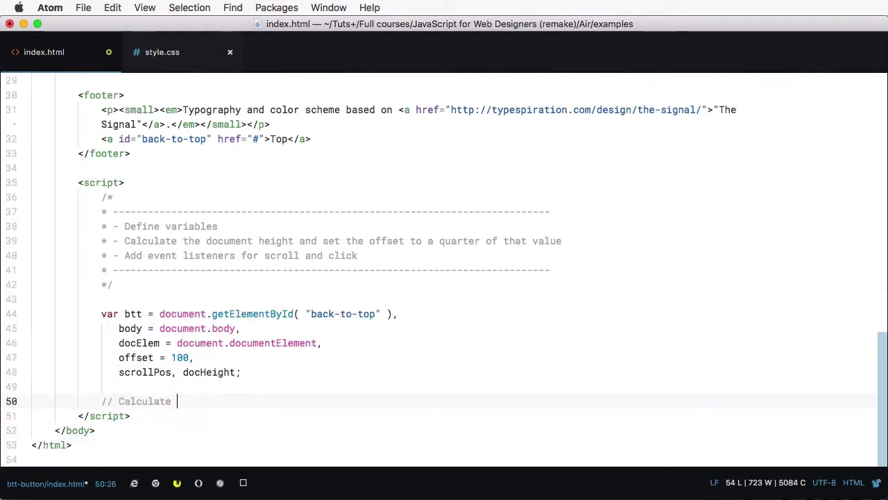
Set docHeight to Math.max of the body and docElem scroll, offset and client heights
text(the document)
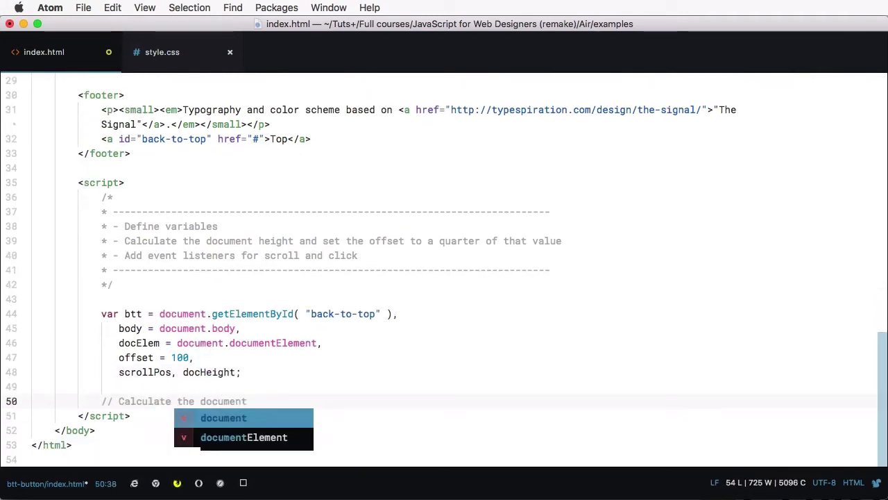
text(docHeight)
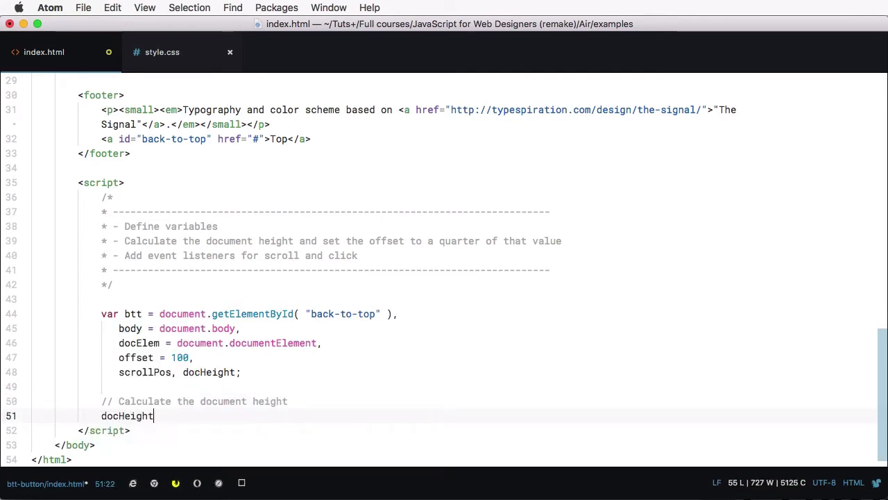
text(= Math.)
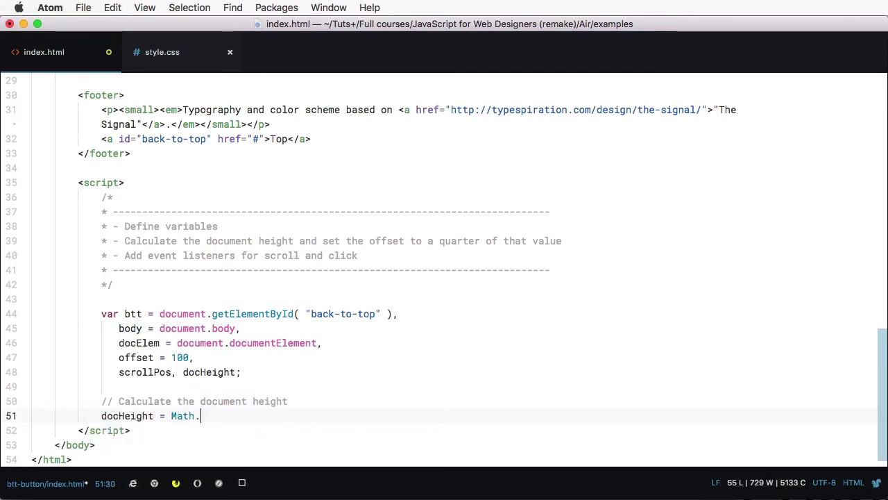
text(max()
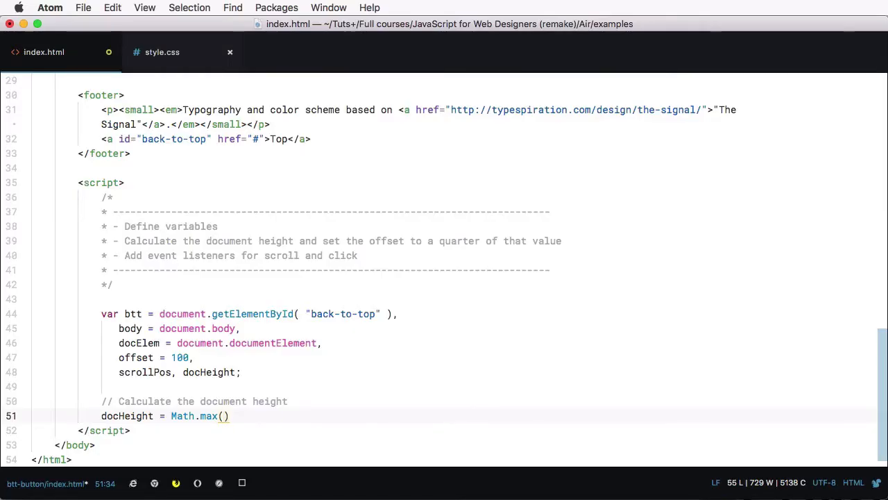
text(body.)
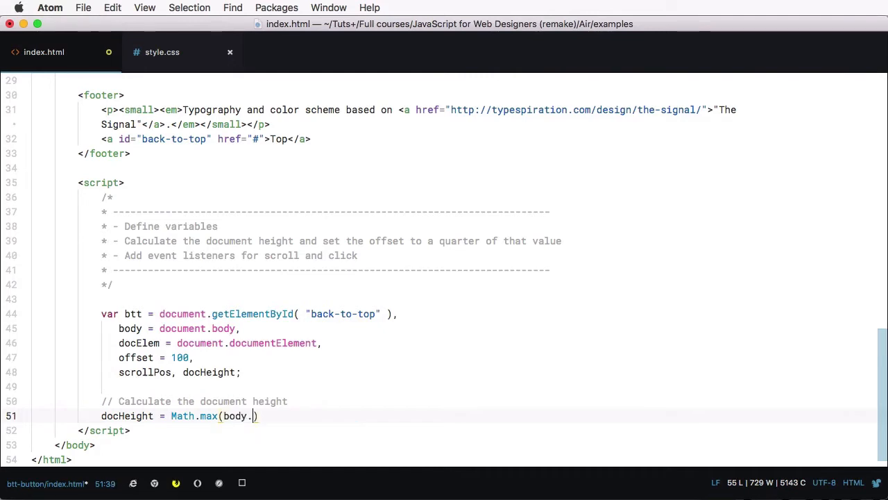
text(scrollHeight,)
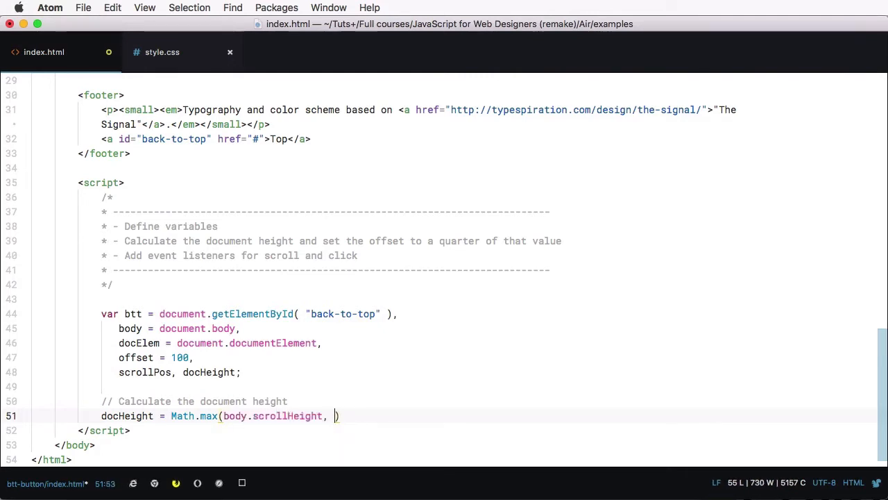
text(body.offsetHeight,)
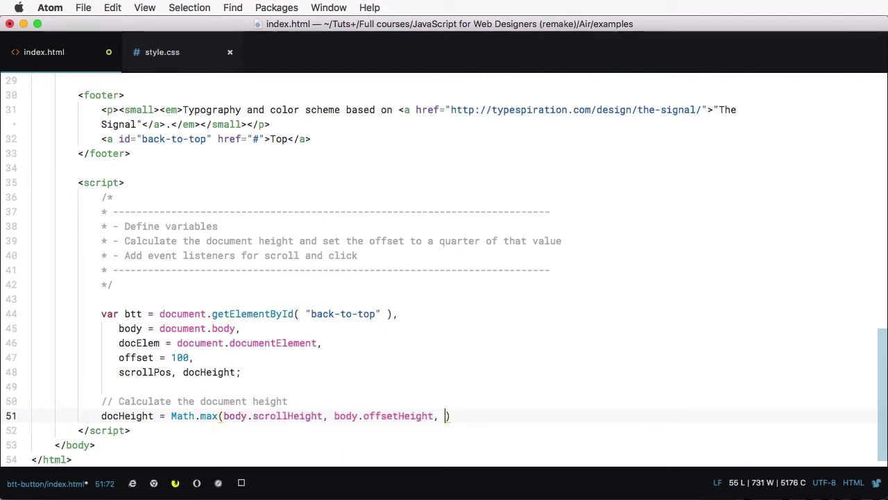
text(docElem.clientHeight,)
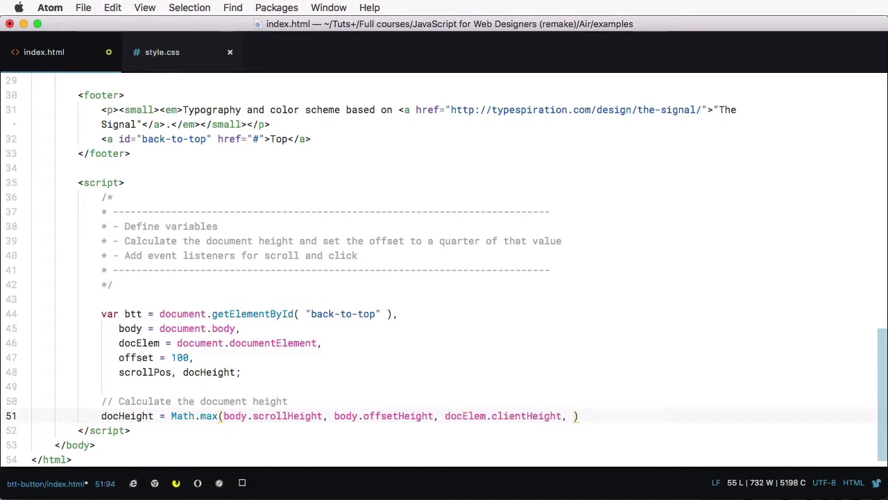
text(docElem.scrollHeight)
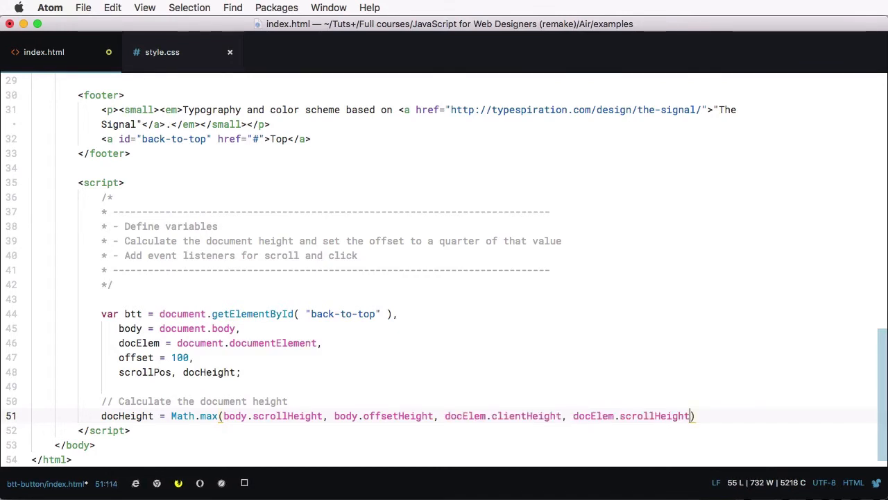
text(, docElem.offsetHeight);)
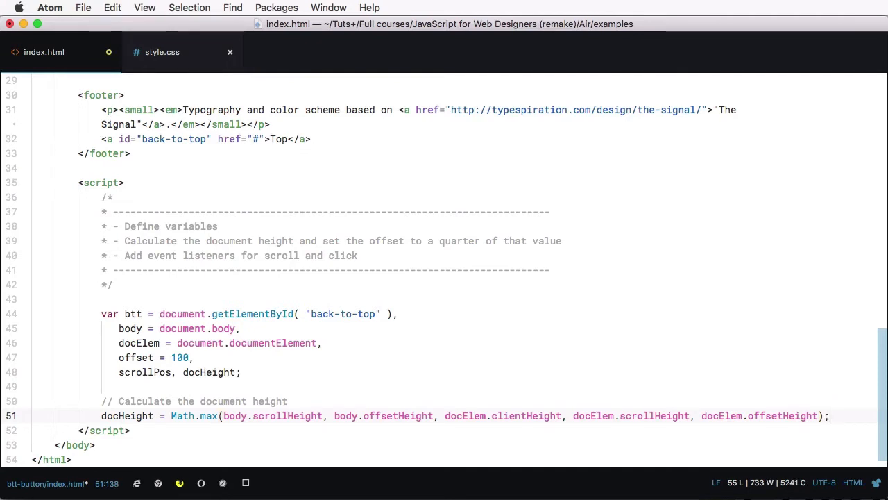
Set offset = docHeight / 4 inside an if block, then start an 'Add scroll' comment
text(if ()
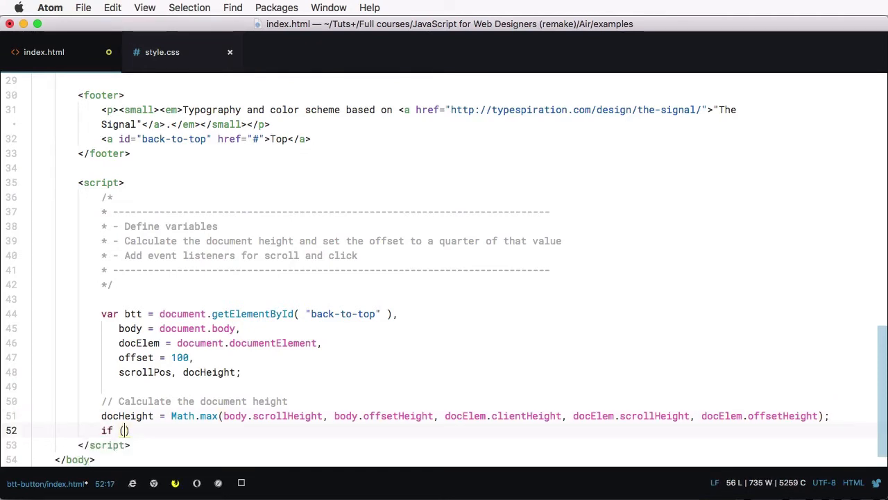
text(docHeight != 'undefined)
text(offset =)
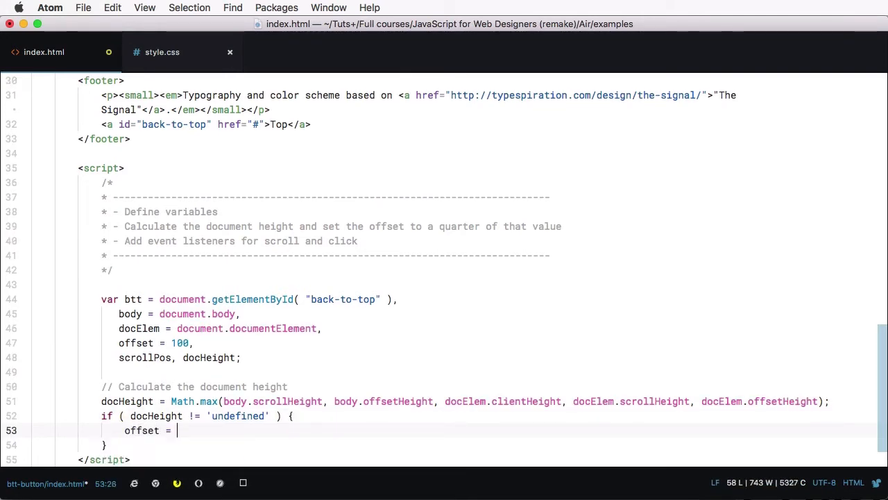
text(docHeight / 3)
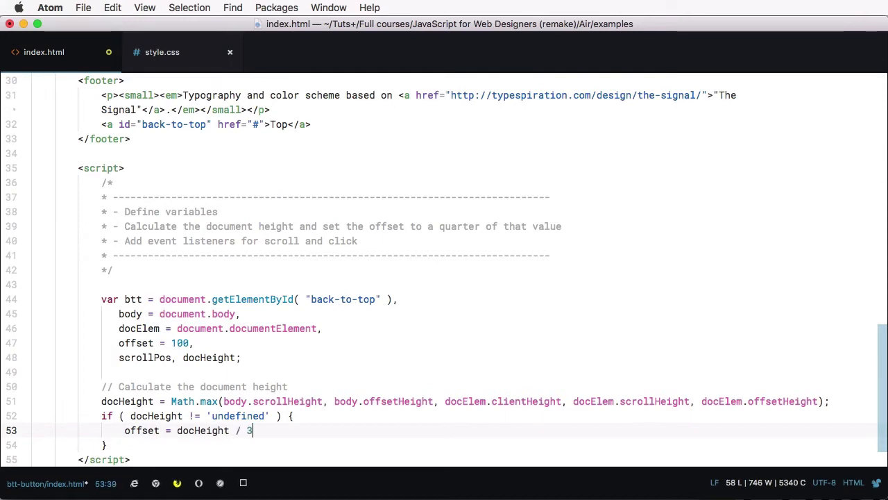
text(4;)
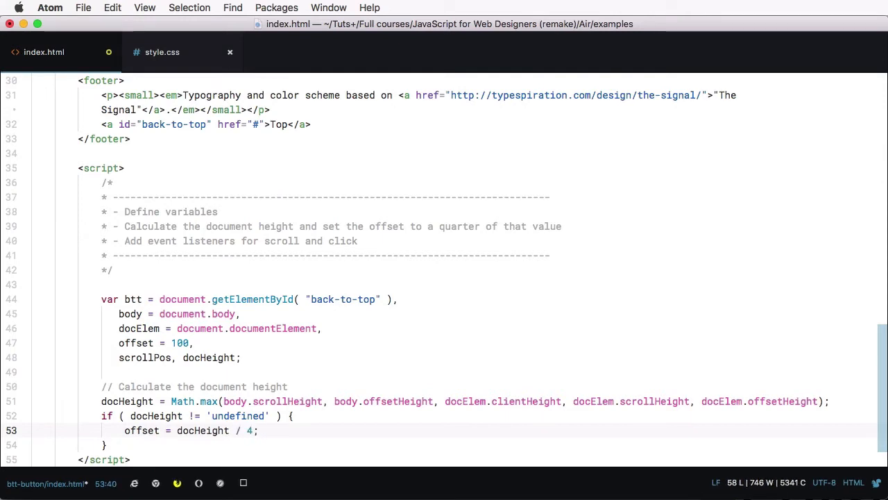
scroll(down, 3)
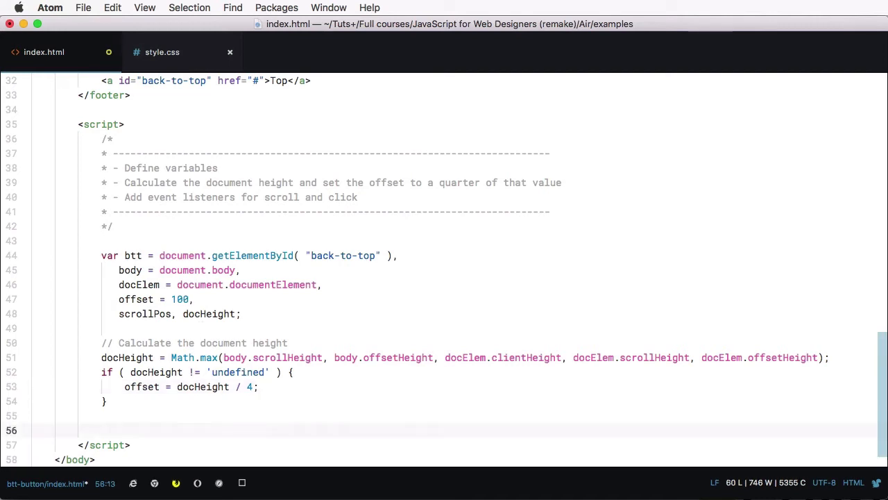
text(// Add s)
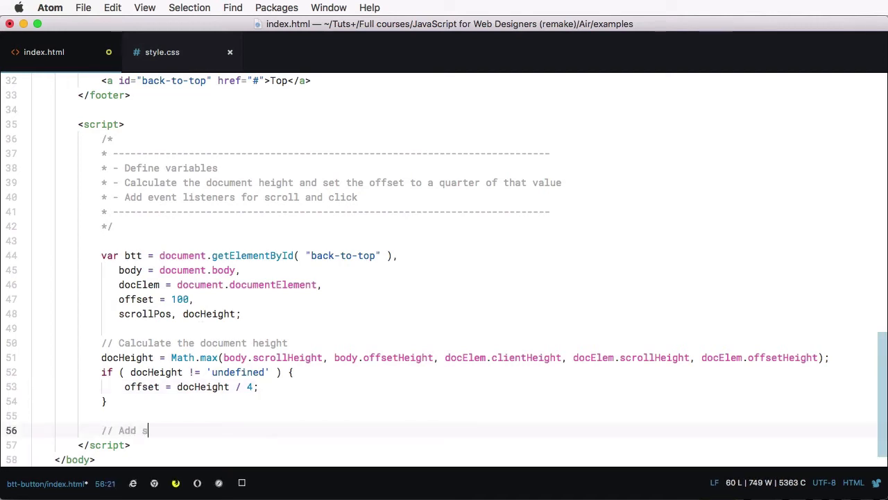
text(crp;)
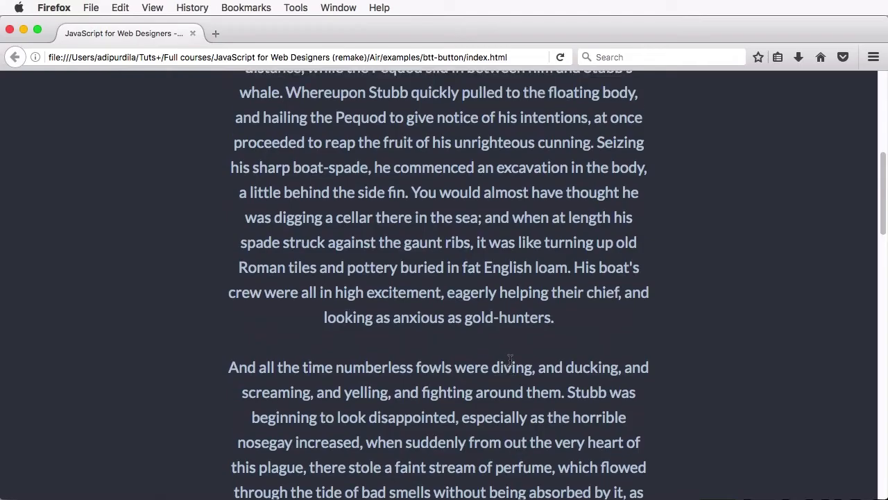
Evaluate offset in Firefox's developer console and confirm it returns 737.5
right_click(510, 361)
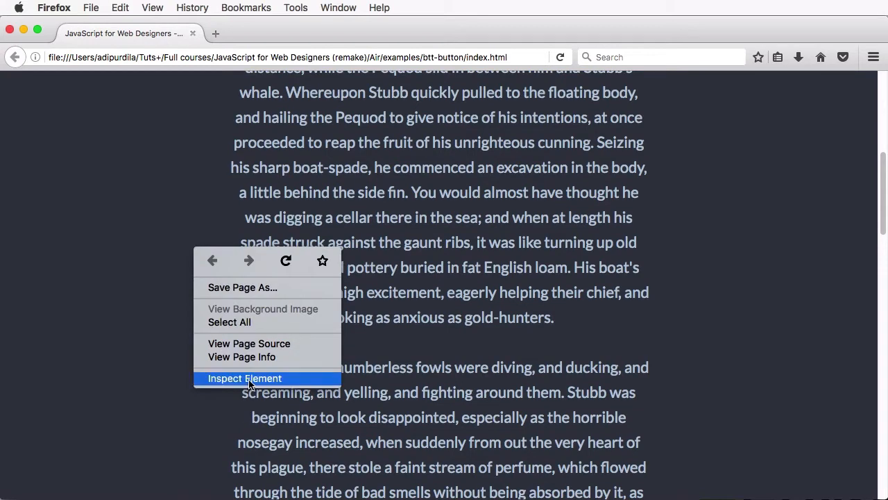
click(244, 378)
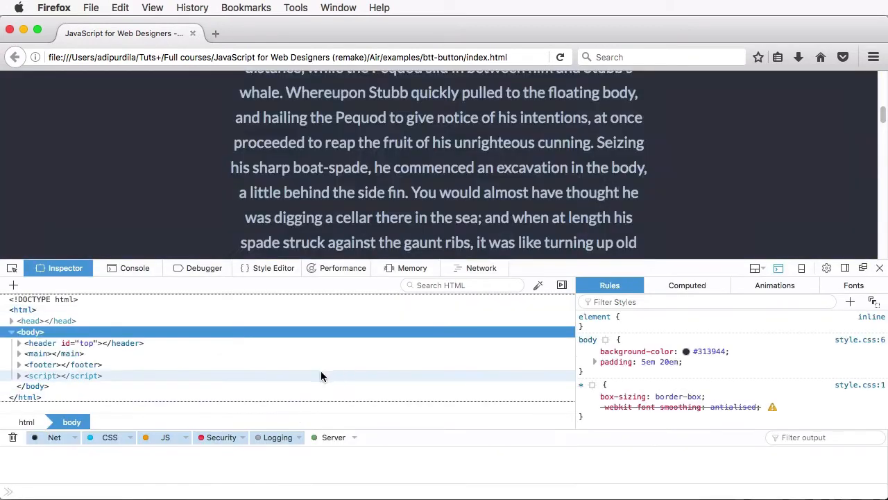
click(134, 268)
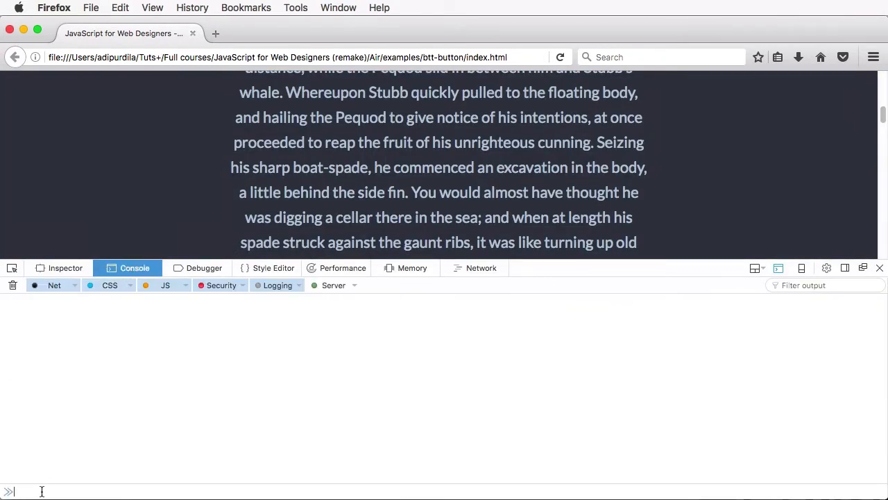
text(offset)
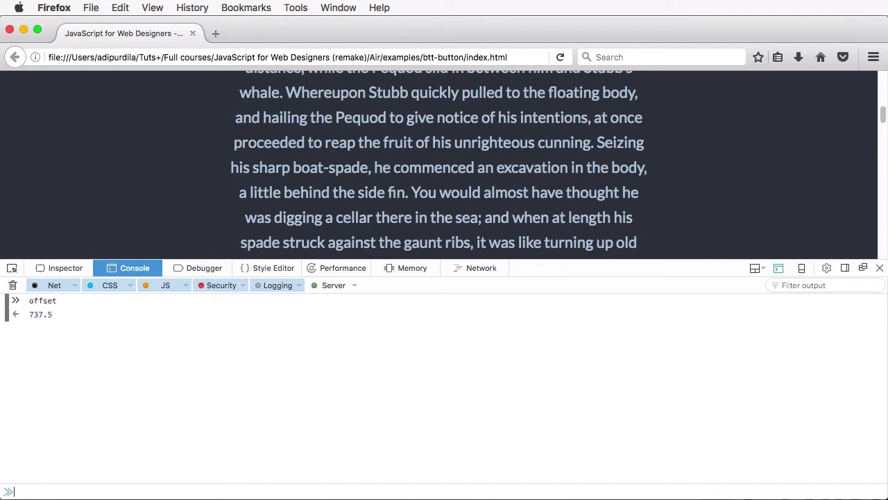
mouse_move(10, 394)
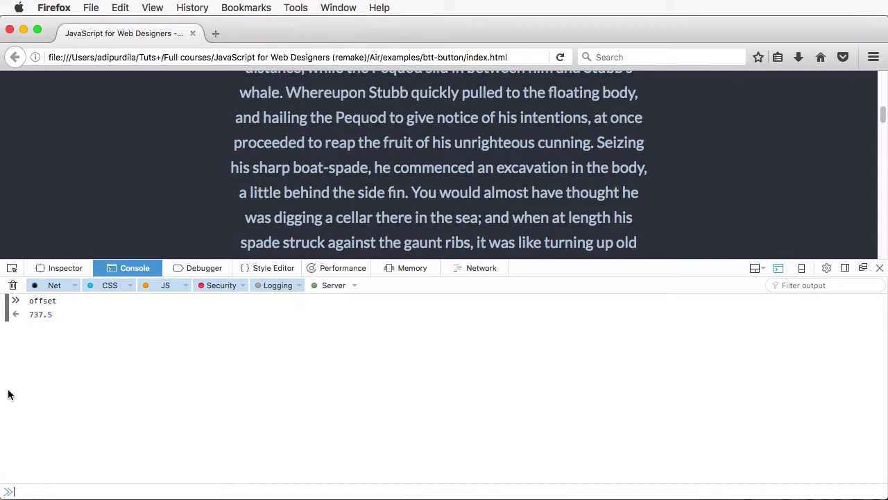
click(40, 314)
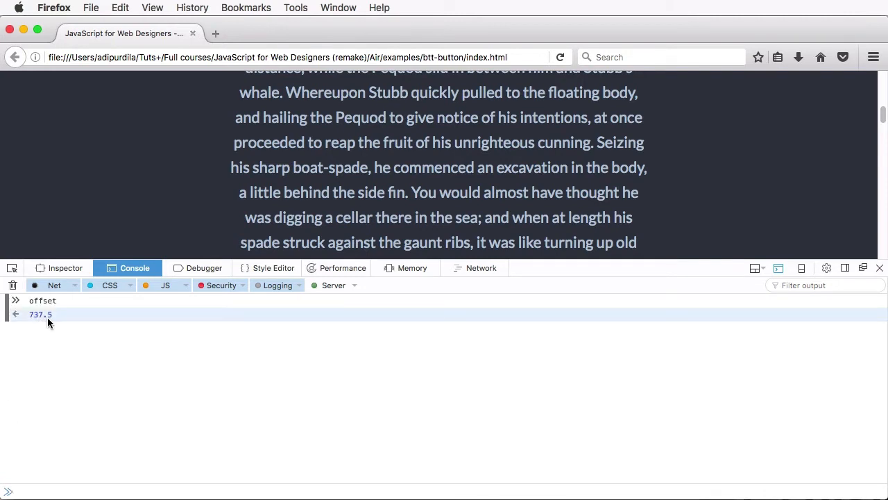
scroll(down, 3)
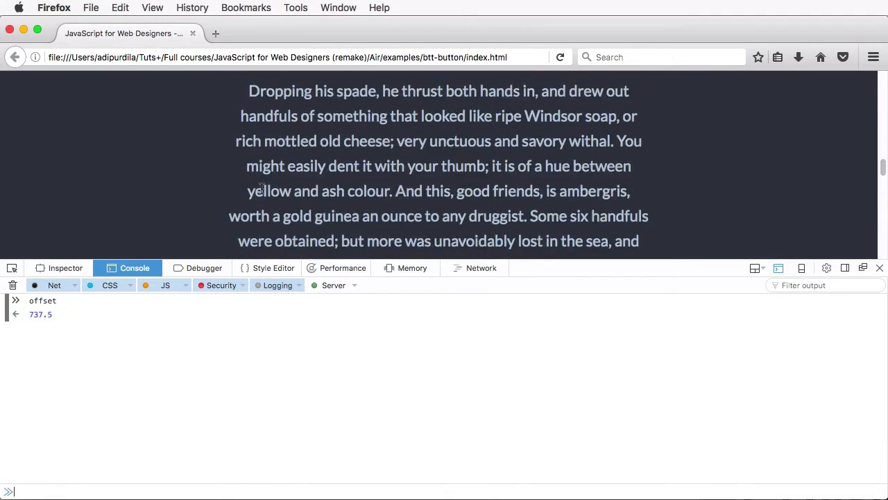
scroll(down, 3)
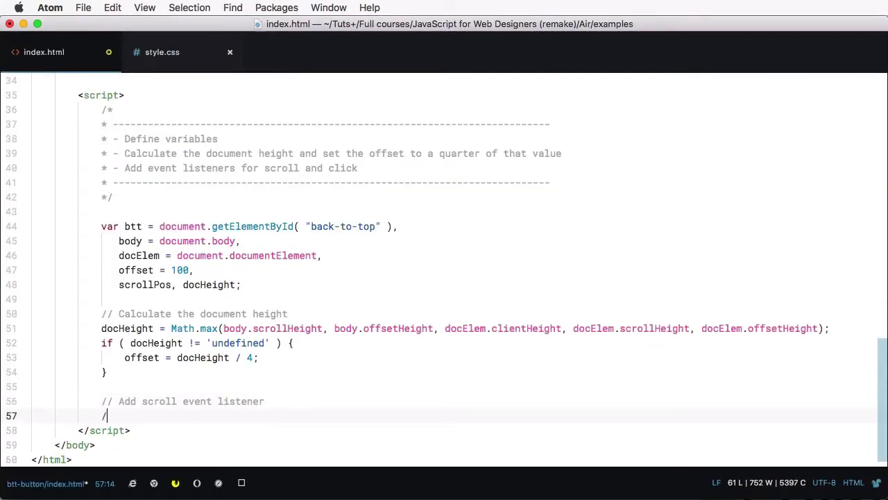
Add a window scroll listener that sets scrollPos = body.scrollTop || docElem.scrollTop
key(backspace)
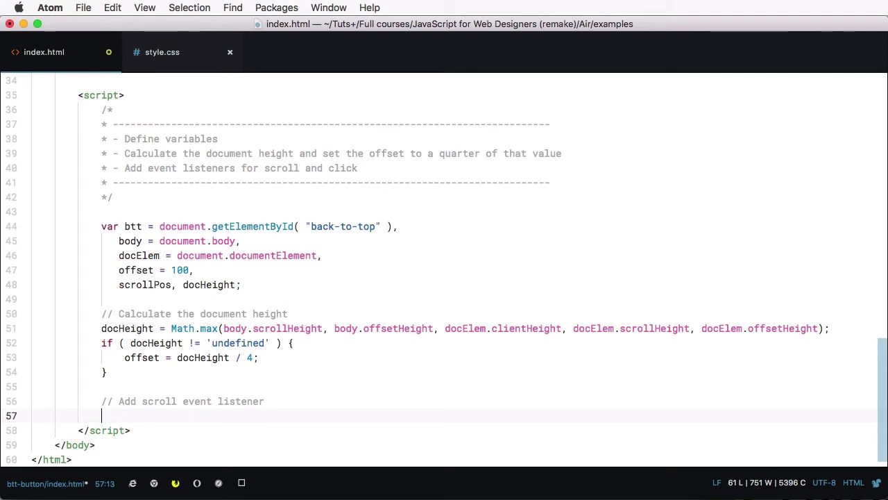
text(window.addEventListener( "")
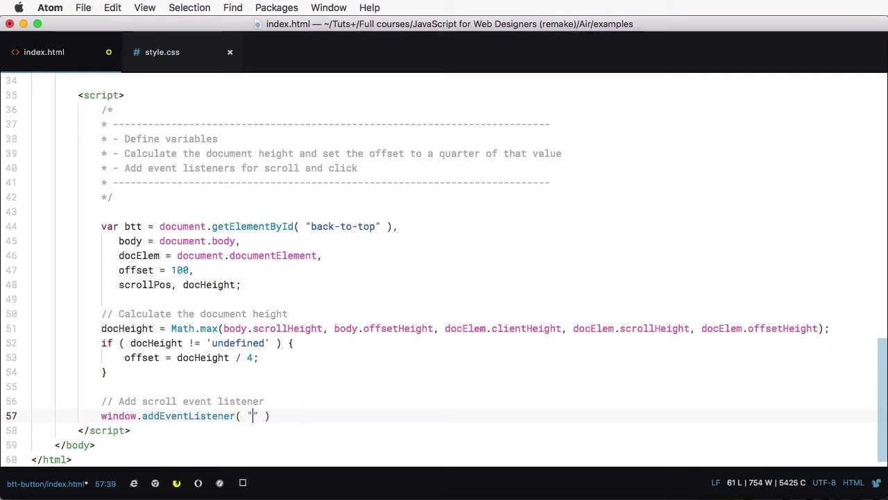
text(scroll",)
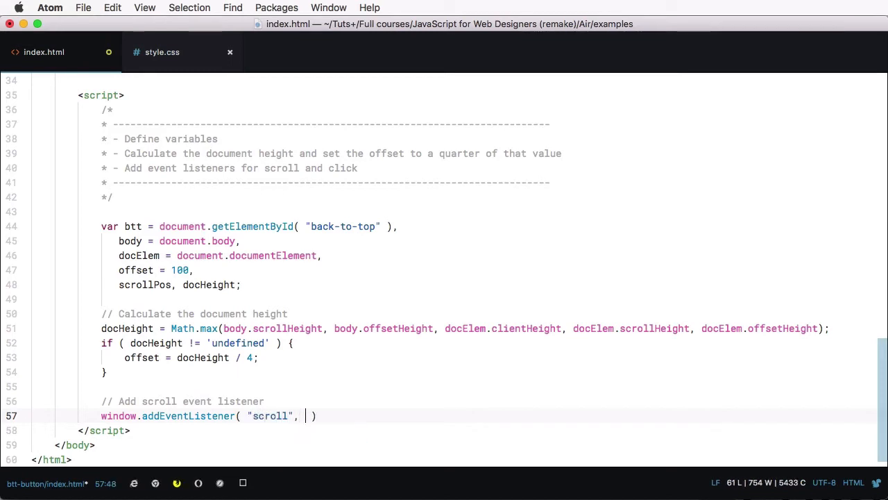
text(function( e ))
text(scrollPos =)
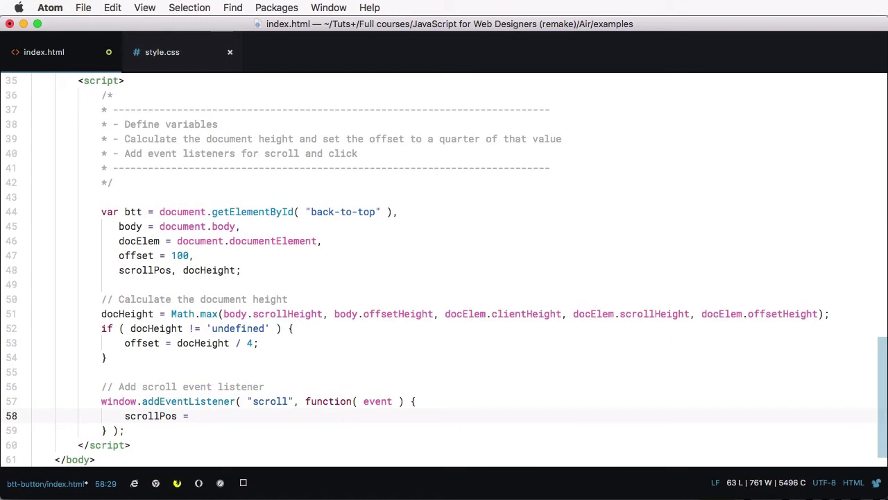
text(body.)
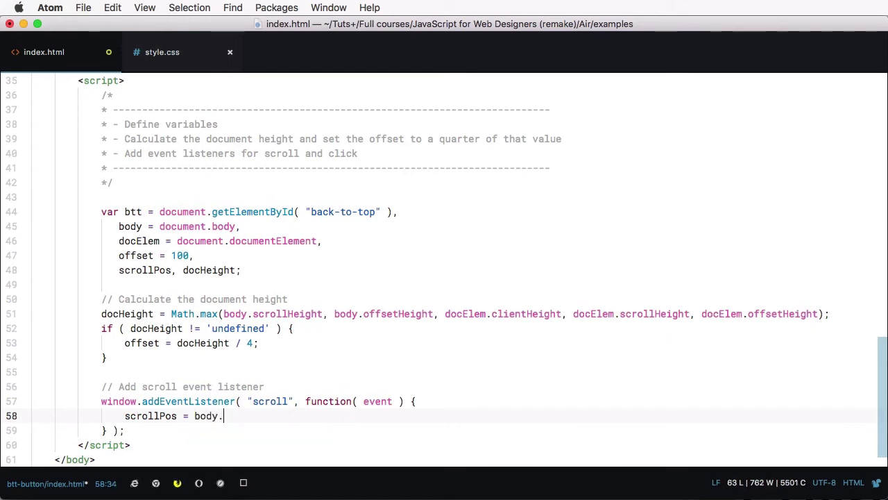
text(scrollTop)
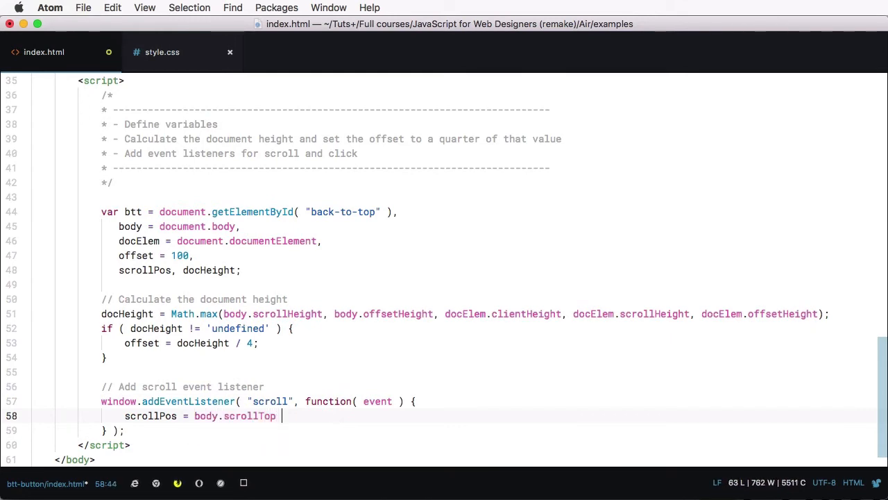
text(||)
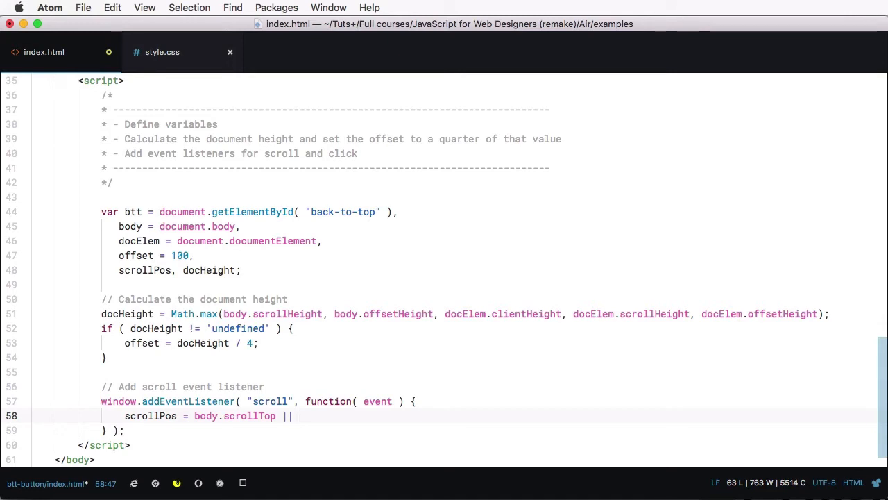
text(docElem.)
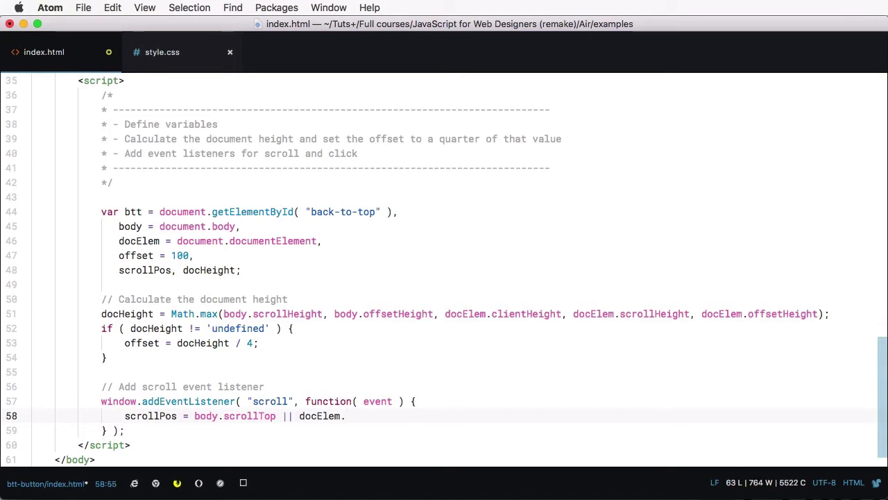
text(.scrollTop;)
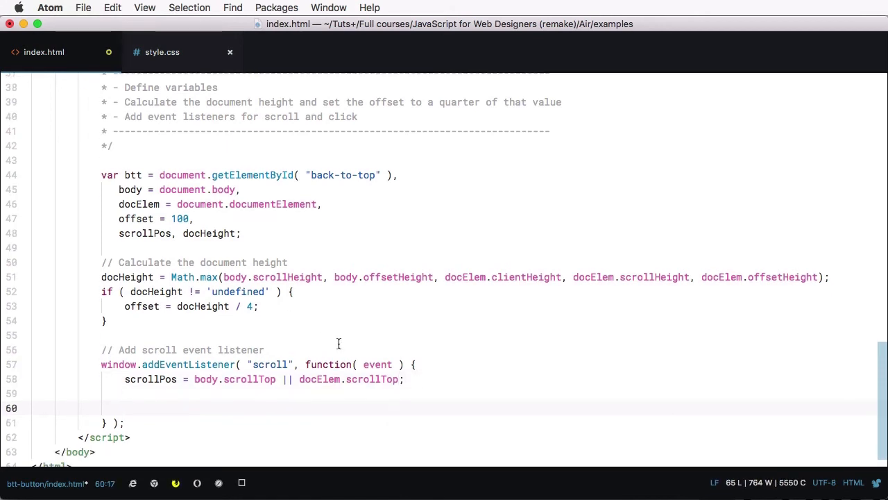
Set btt.className to "visible" when scrollPos > offset, otherwise ""
scroll(down, 3)
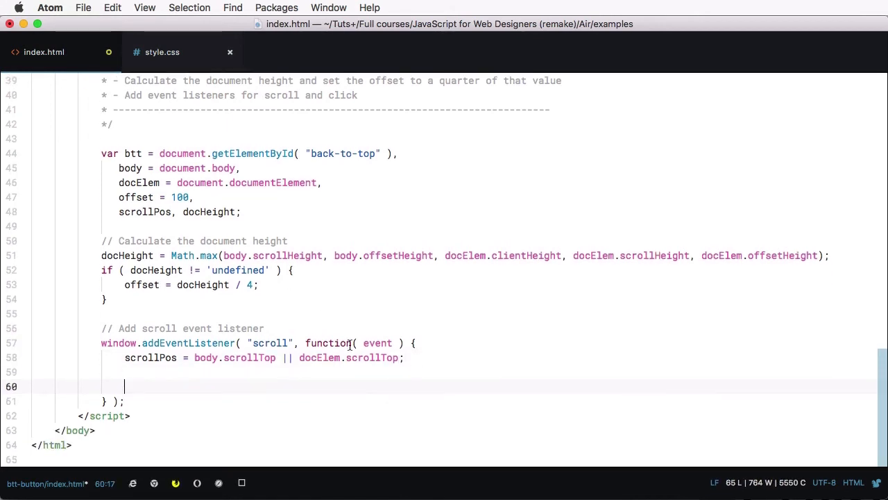
text(btt.)
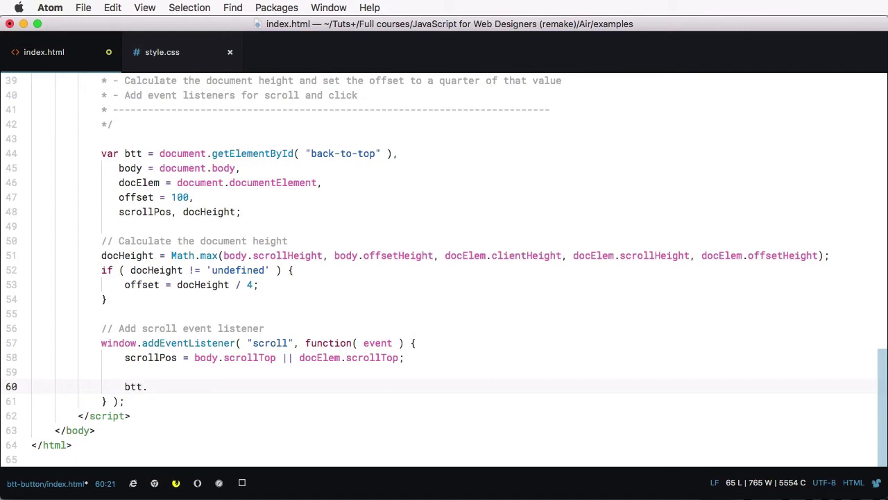
text(className)
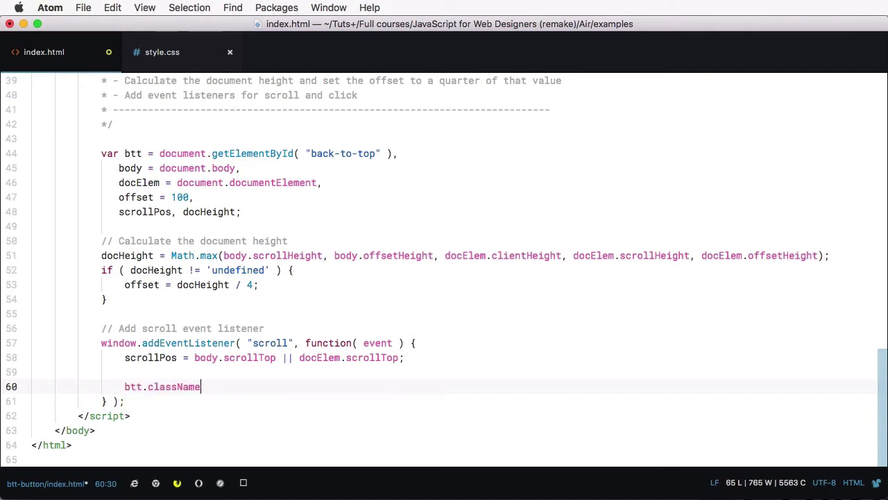
text(= ( scroll)
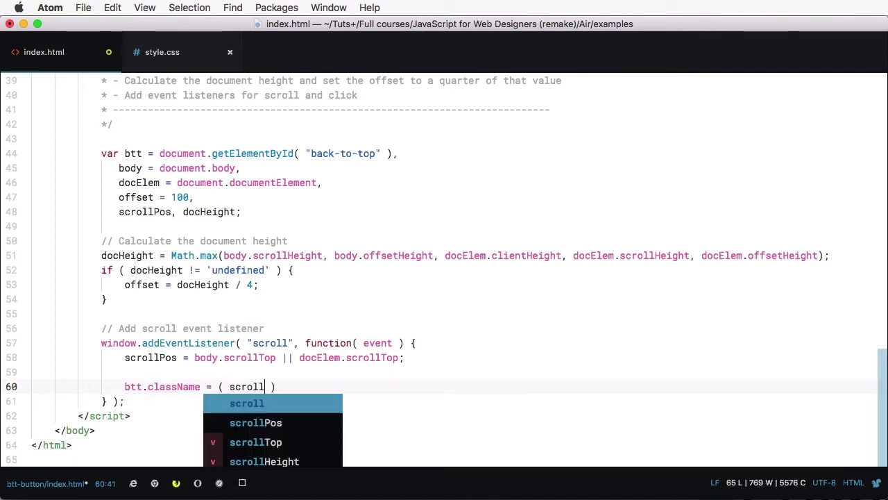
text(Pos > offset)
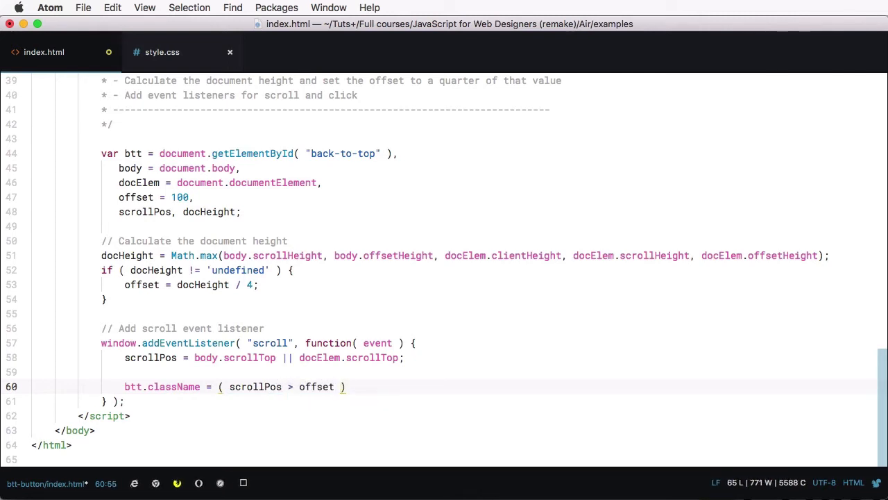
text(: "")
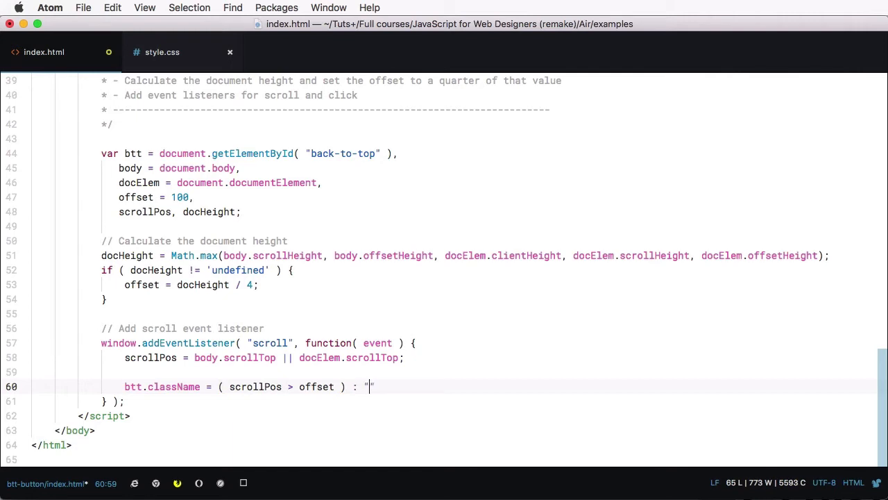
text(visible)
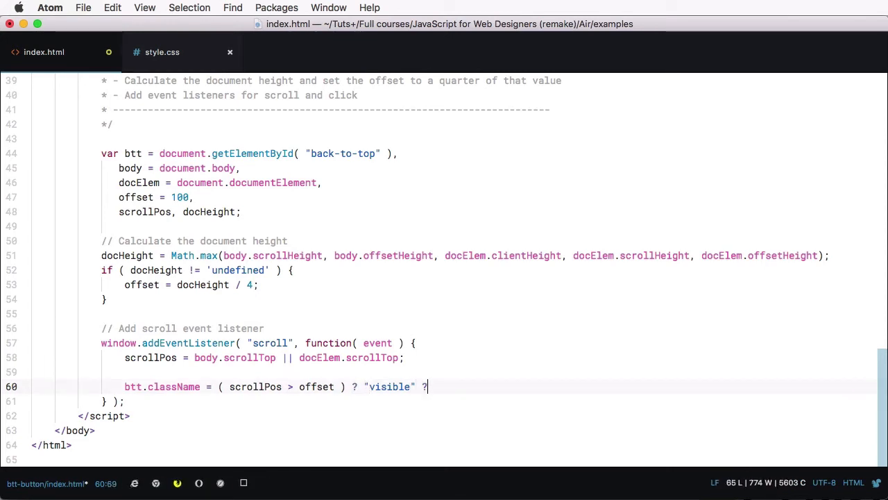
text(:)
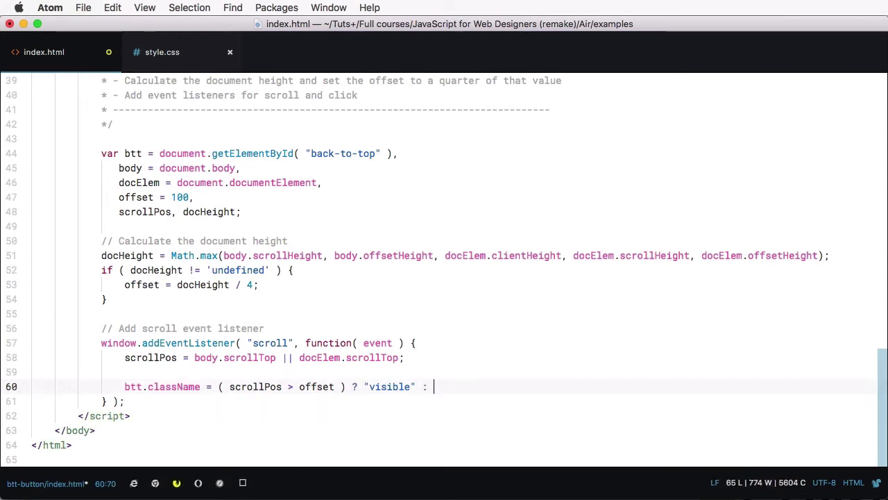
text("";)
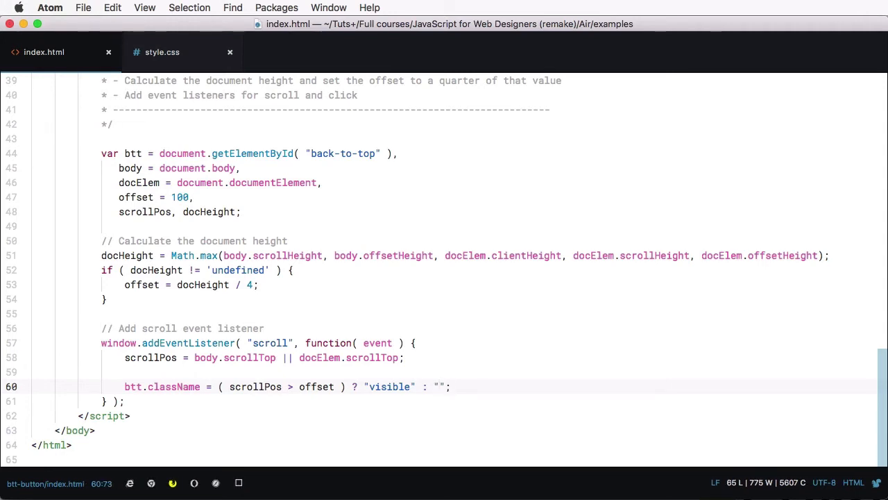
click(449, 387)
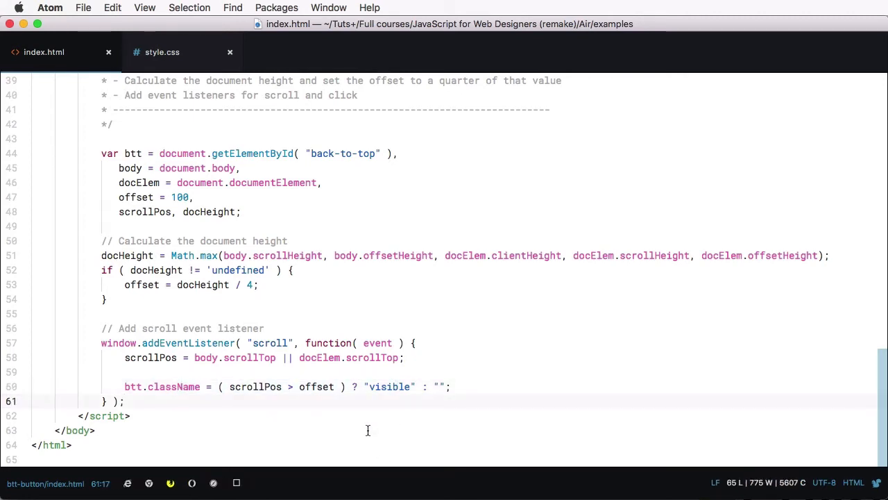
click(124, 400)
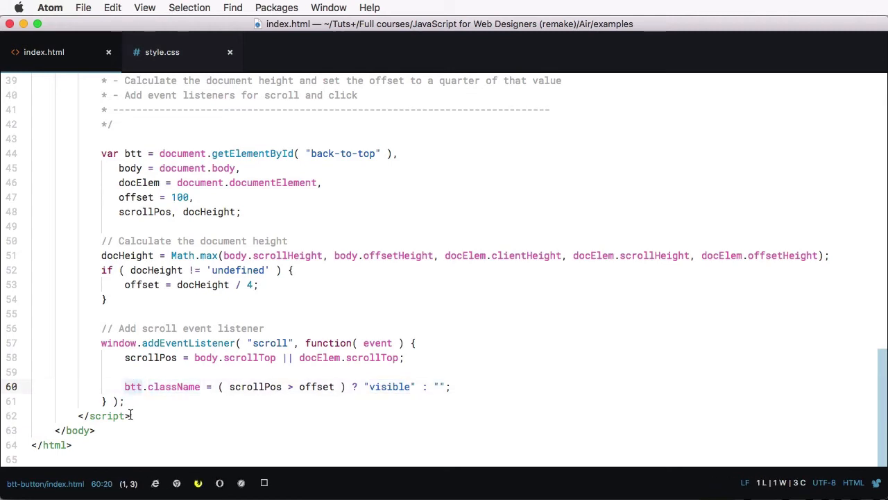
mouse_move(395, 406)
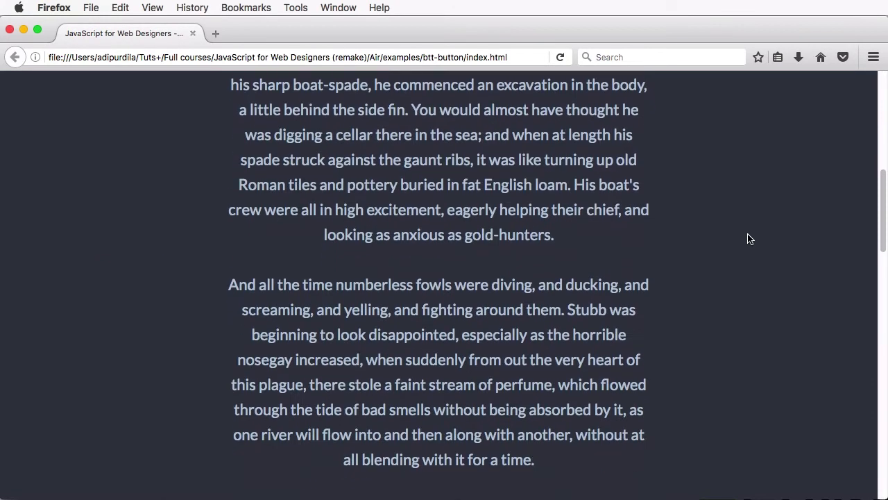
Scroll the Firefox test page down past the offset and confirm the TOP button appears
scroll(down, 3)
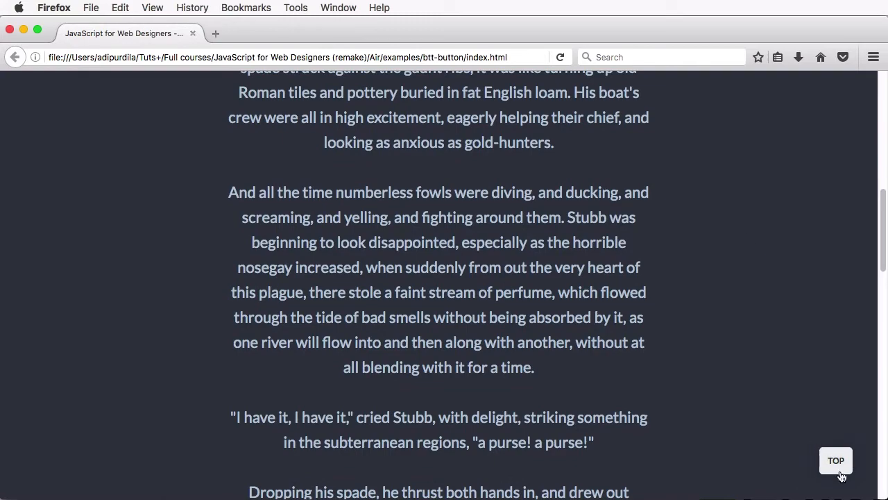
scroll(down, 3)
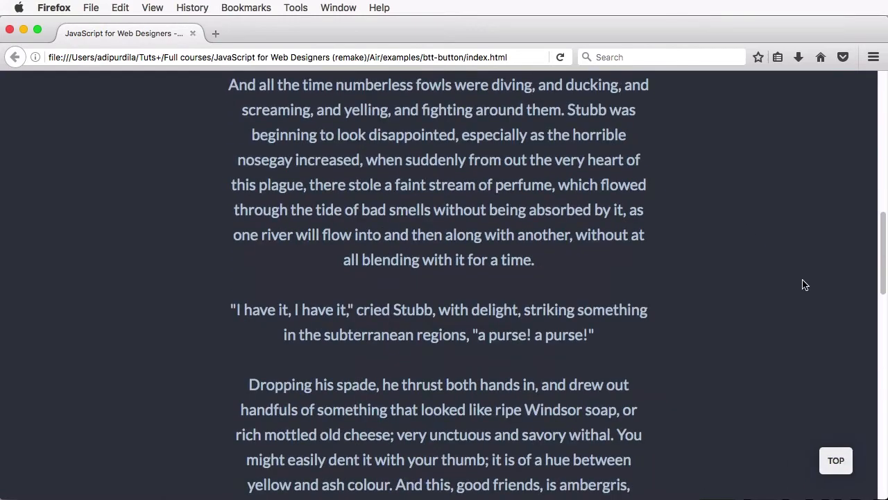
scroll(down, 3)
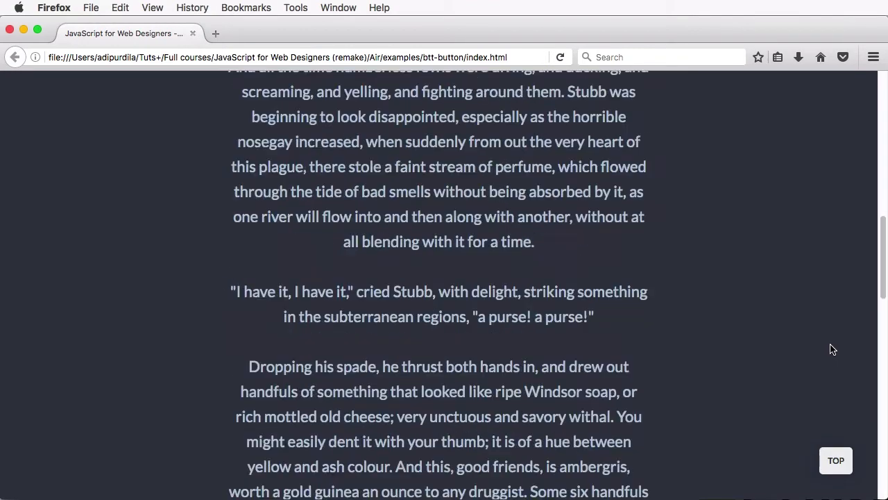
scroll(up, 3)
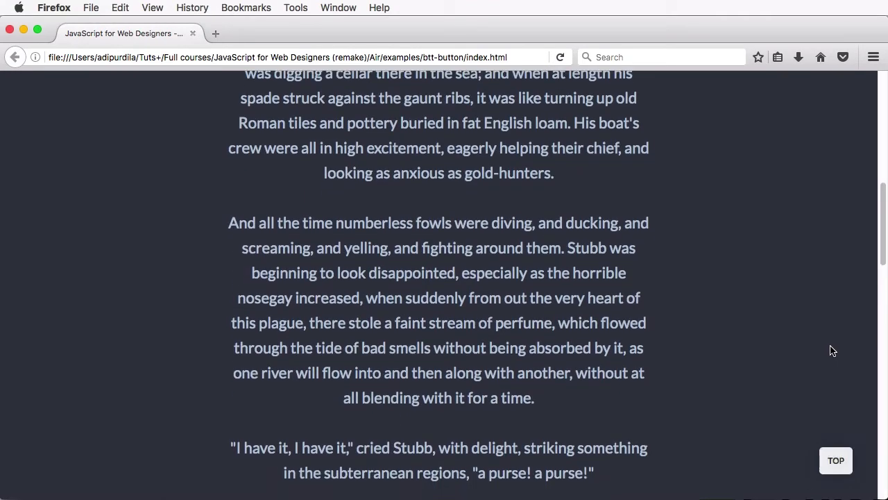
scroll(down, 3)
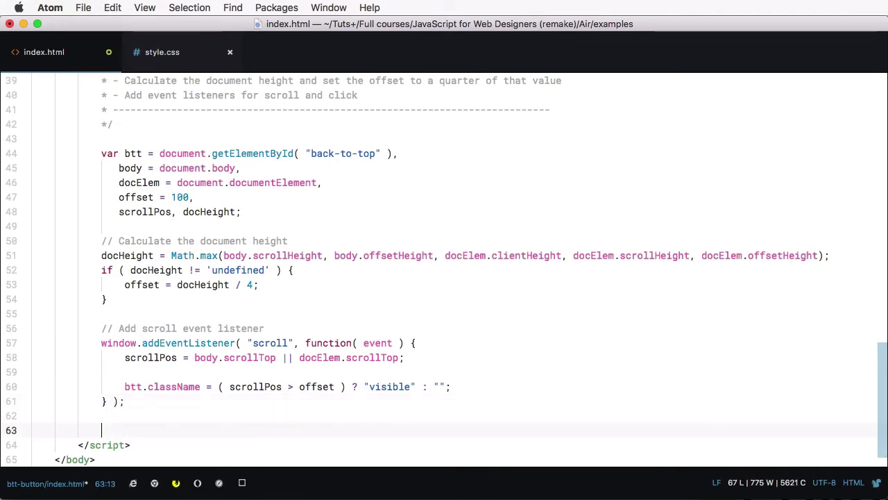
Add an 'Add click event listener' comment and a btt click listener calling event.preventDefault()
text(// Add c)
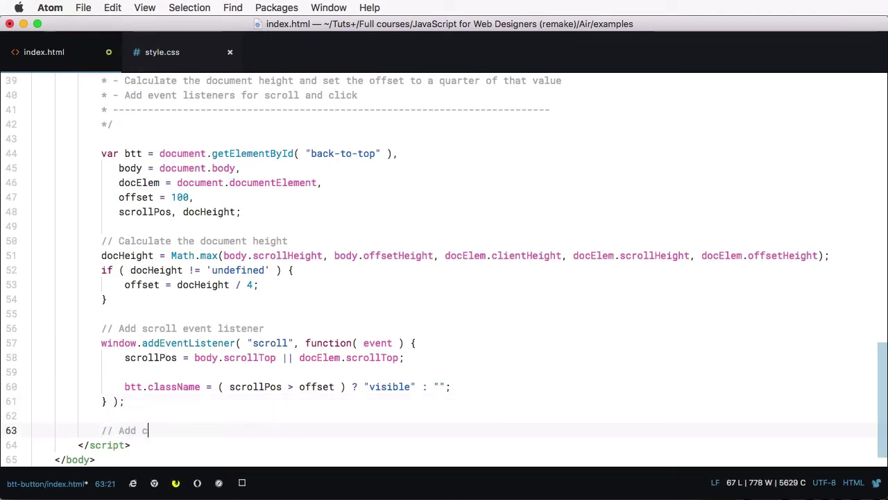
text(lick event listener)
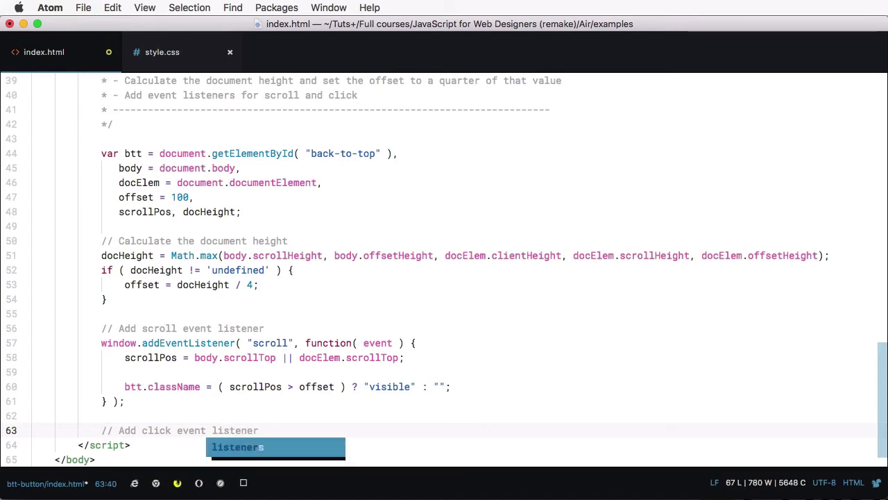
text(btt.addEventListener( "click", function()
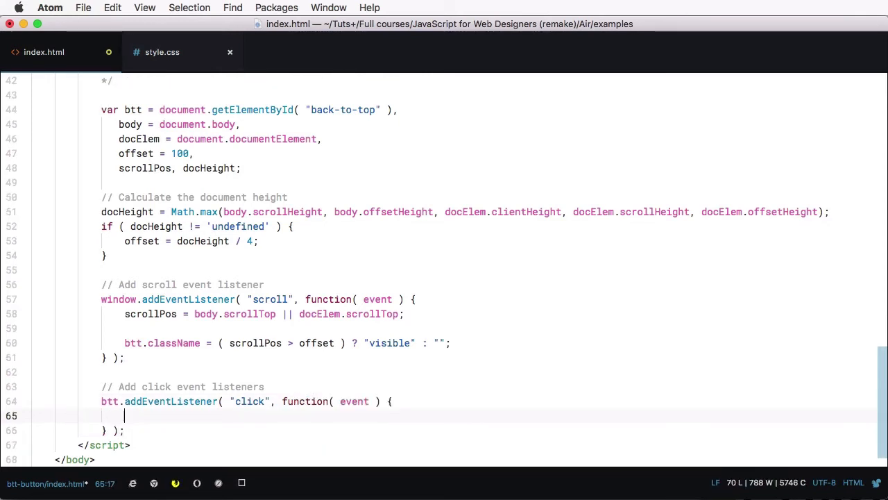
text(event.preventDefault();)
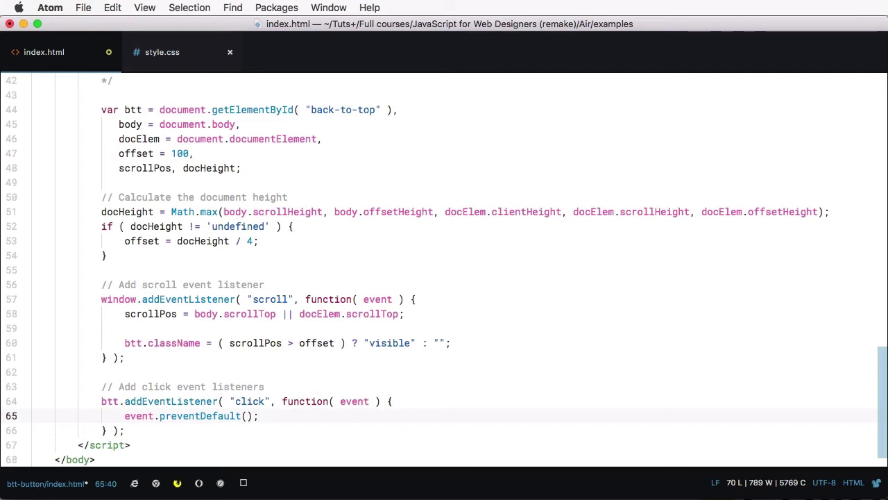
click(257, 416)
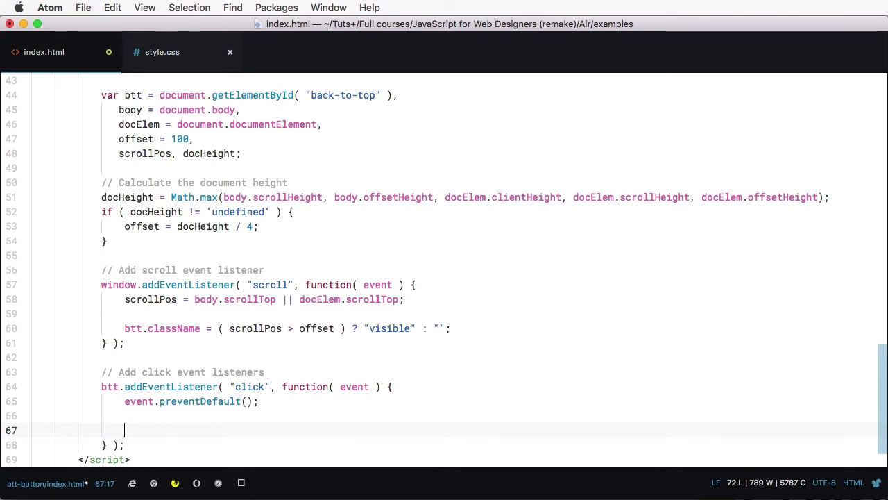
Add isFirefox = true after docHeight in the variable list and save
scroll(up, 3)
text(,)
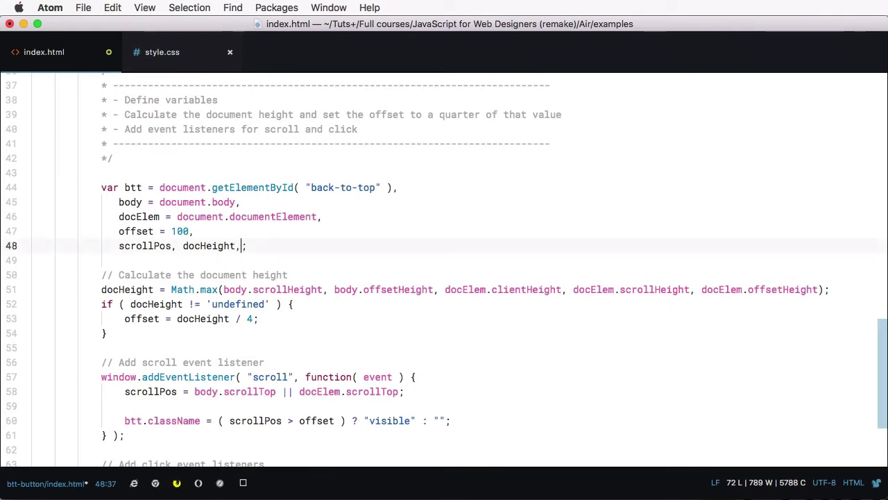
text(isFirefod)
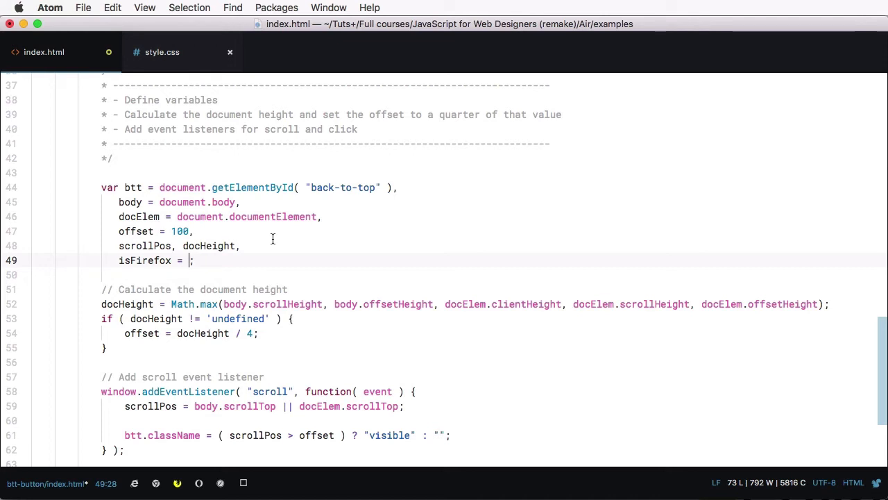
text(true)
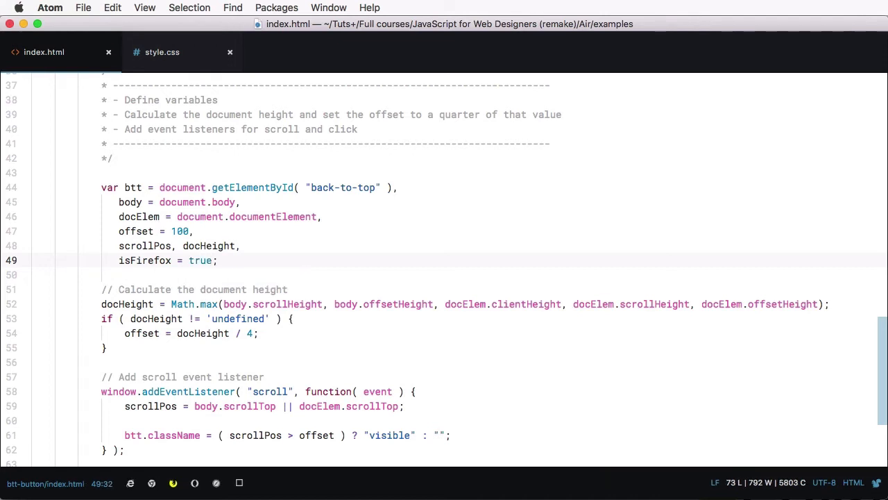
key(cmd+tab)
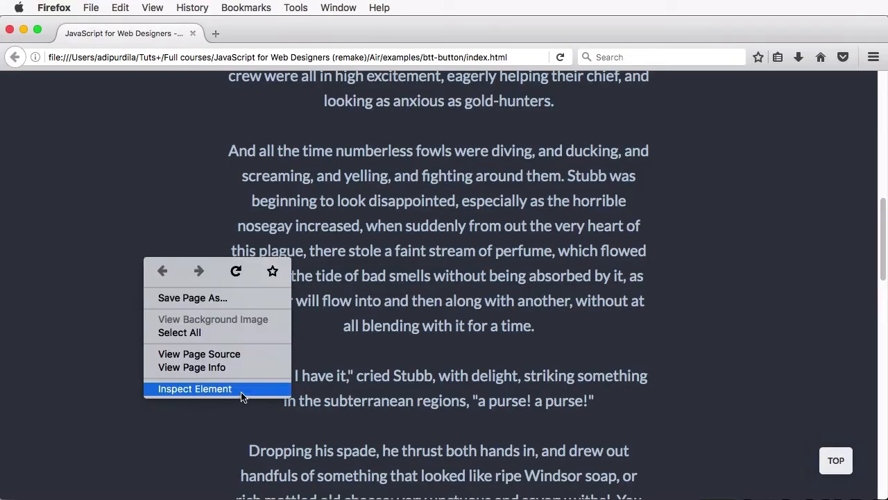
Open Firefox's developer console and enter navigator.userAgent
click(194, 388)
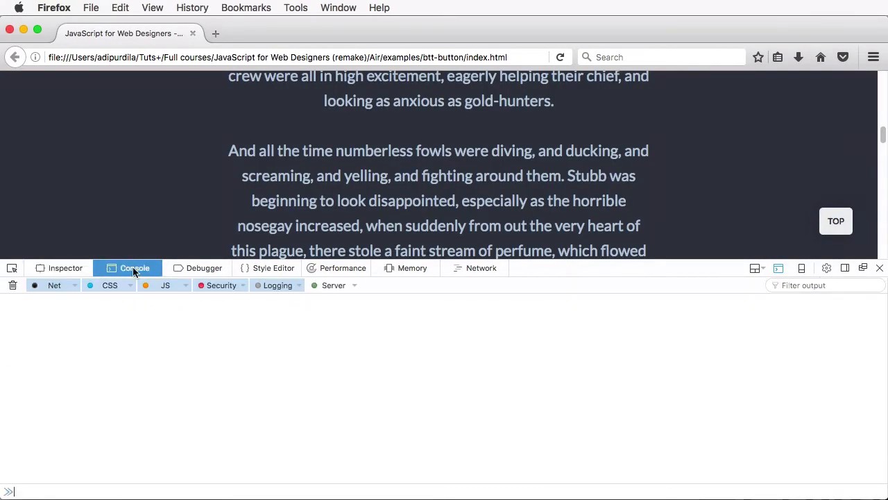
text(navigator)
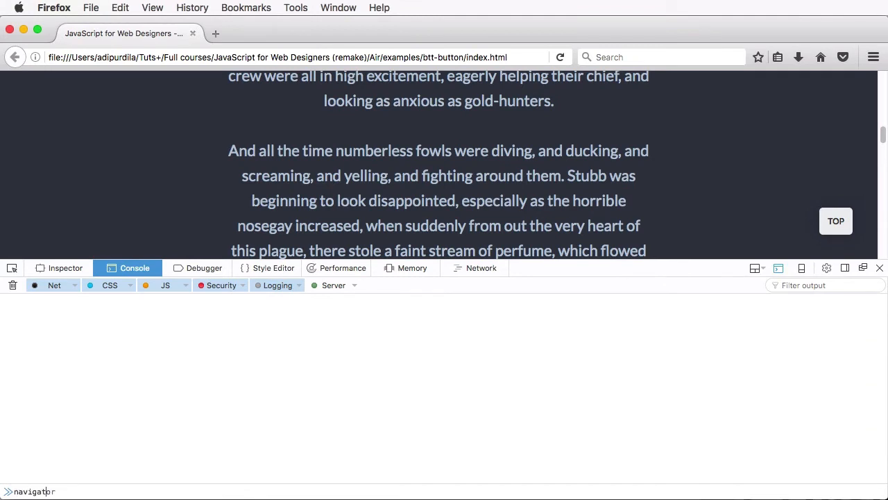
text(.userAgent)
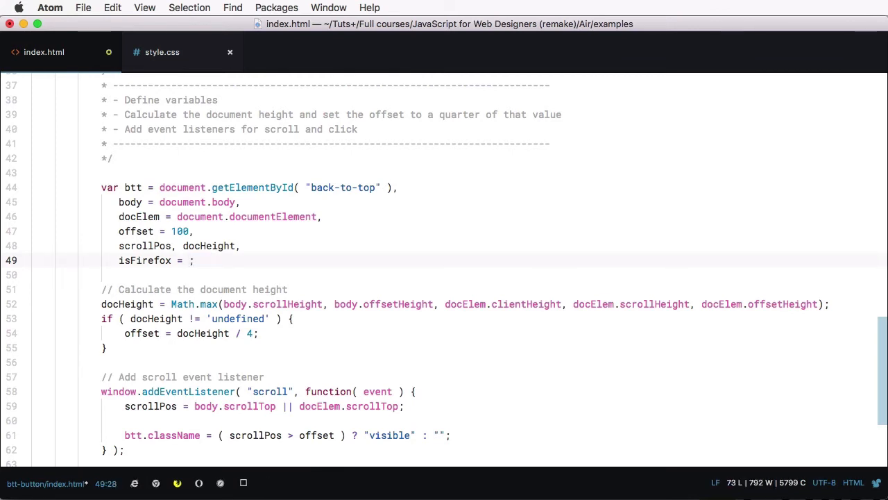
Set isFirefox to navigator.userAgent.toLowerCase().indexOf( "firefox" ) > -1 on line 49
text(navigator.user)
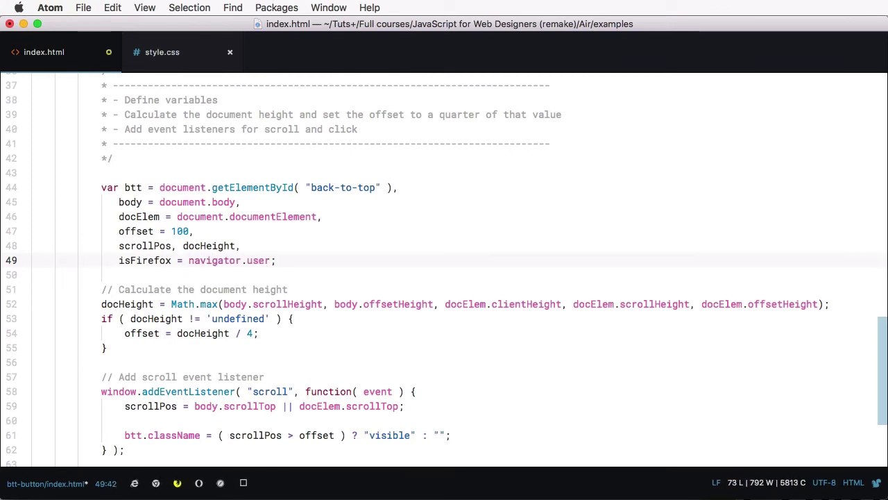
text(Agent)
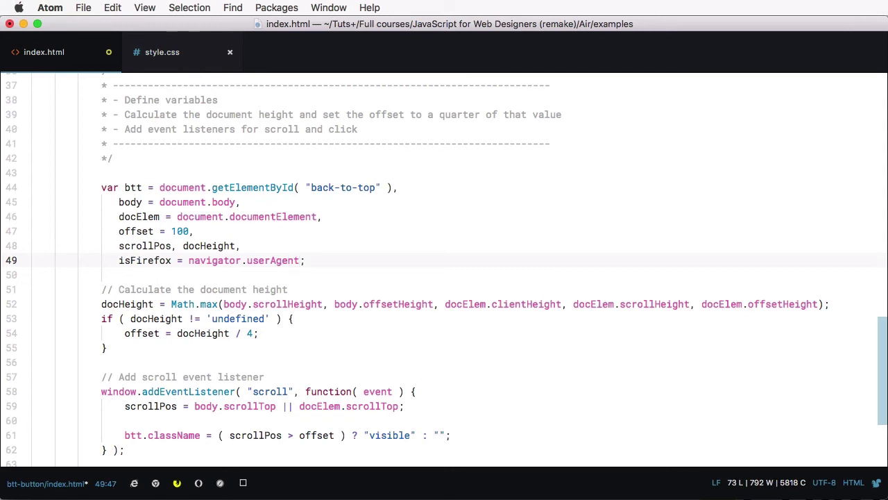
text(toLowerC)
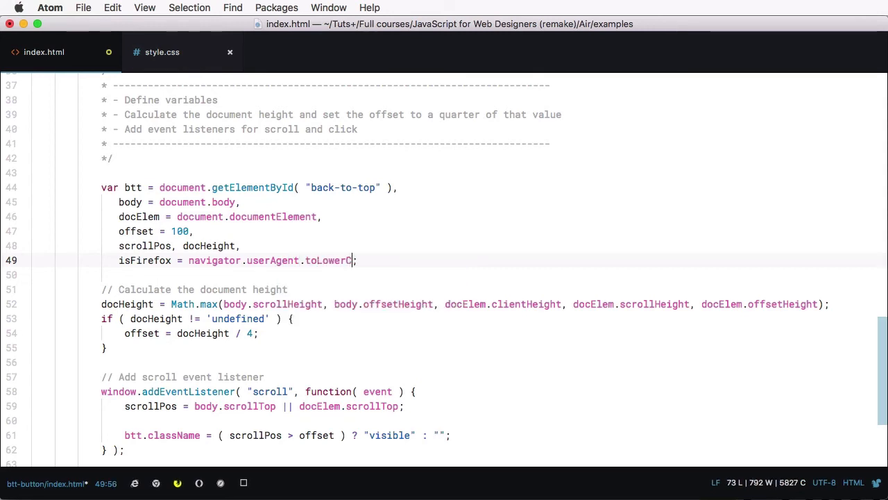
text(ase())
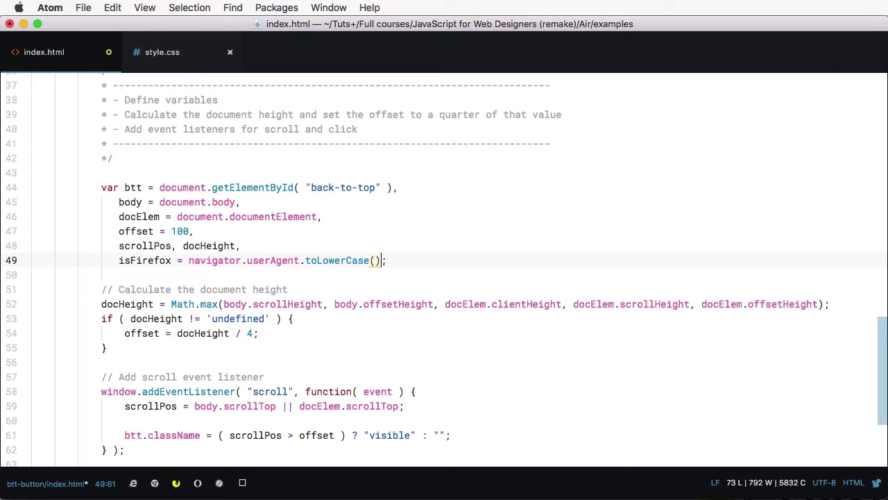
text(,)
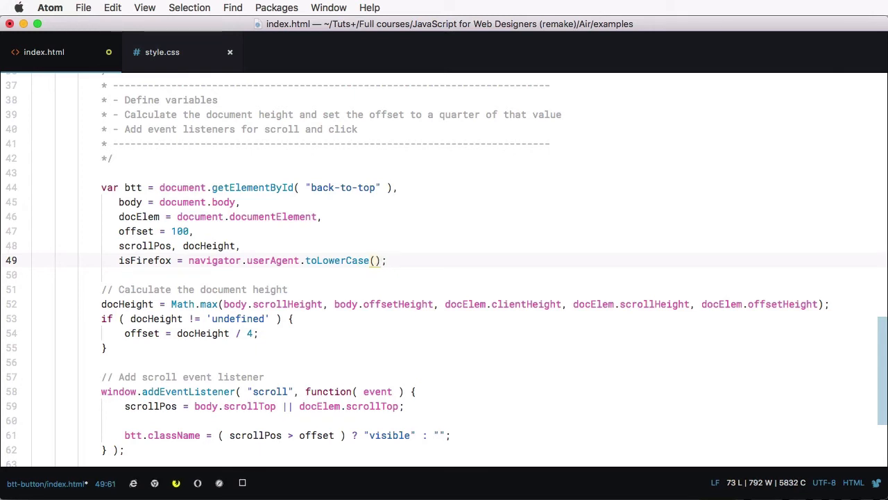
text(.indexOf)
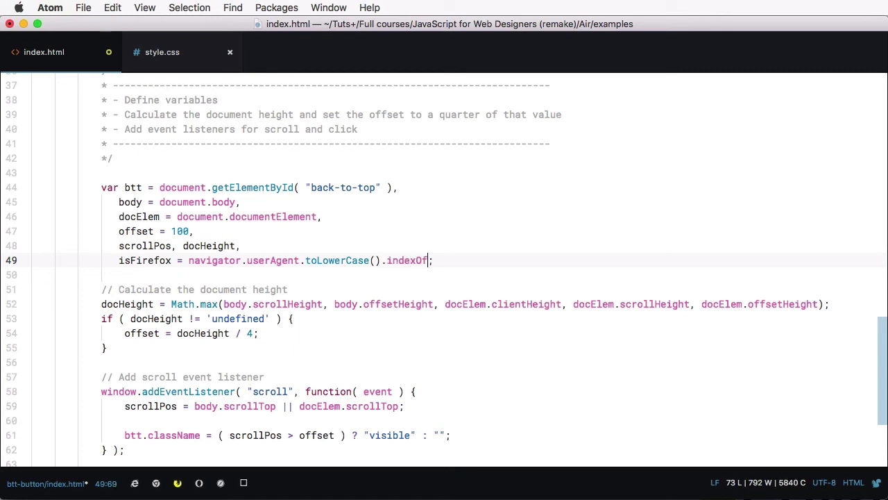
text(( "firefox" ) > -1)
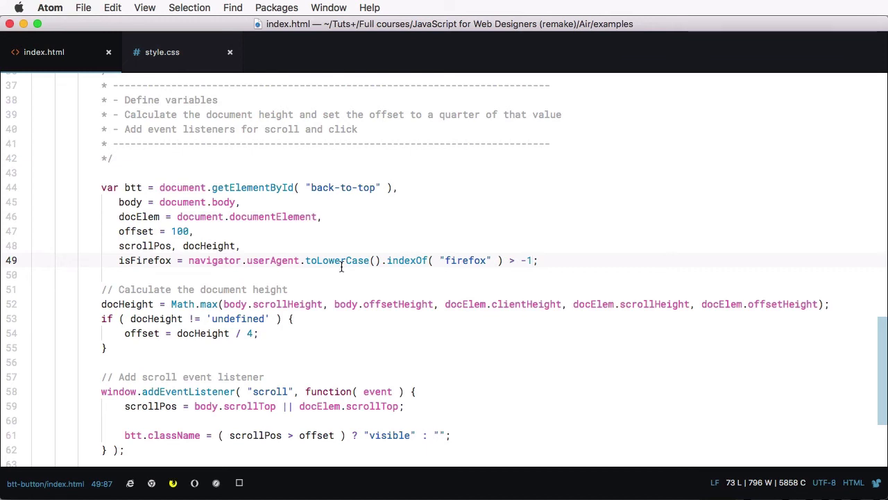
click(531, 261)
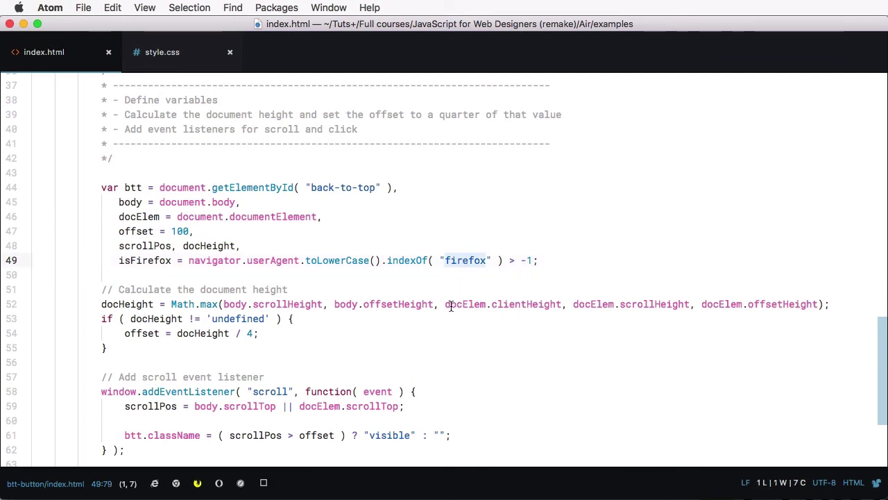
mouse_move(545, 236)
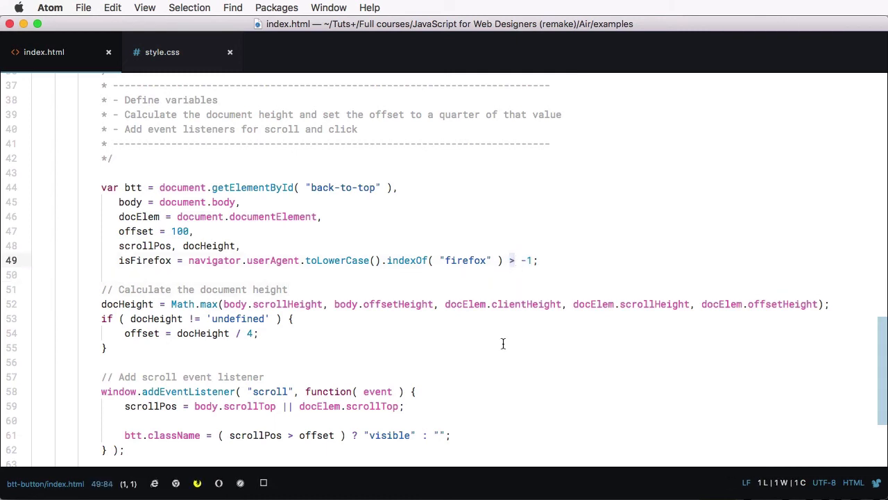
mouse_move(499, 357)
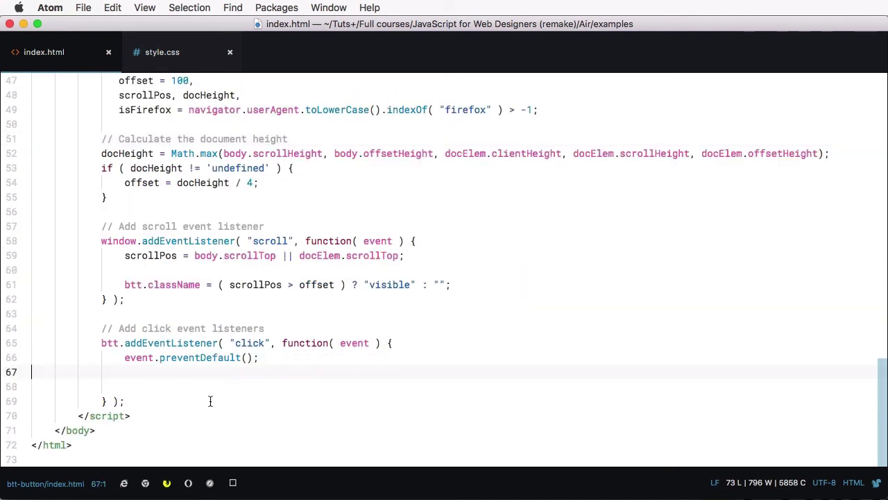
Branch the click listener: docElem.scrollTop = 0 for Firefox, else body.scrollTop = 0
key(Enter)
text(if ( isFirefox )
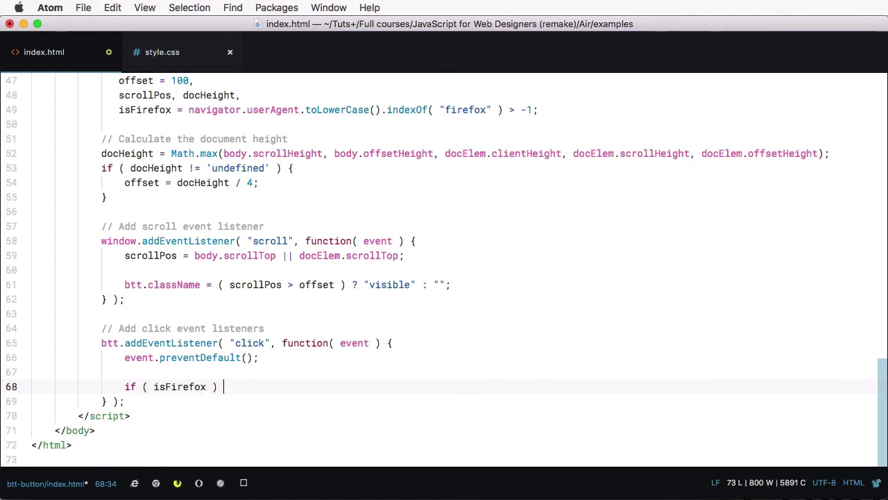
text({)
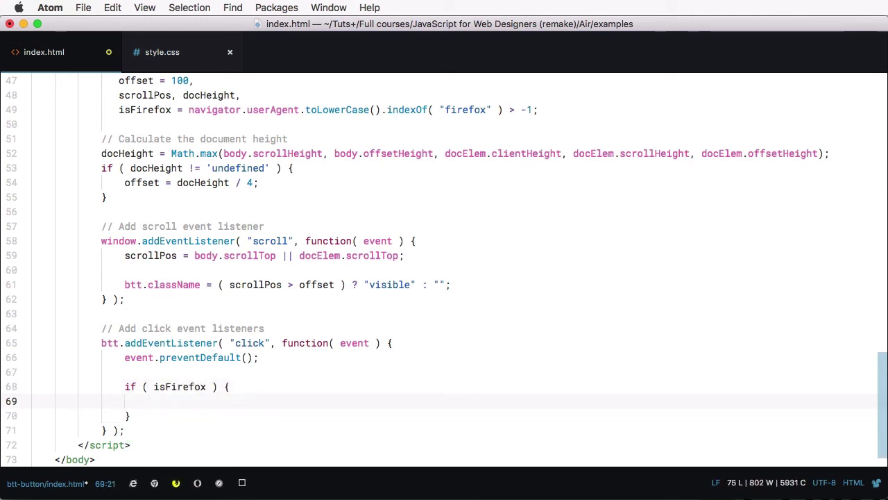
text(docElem)
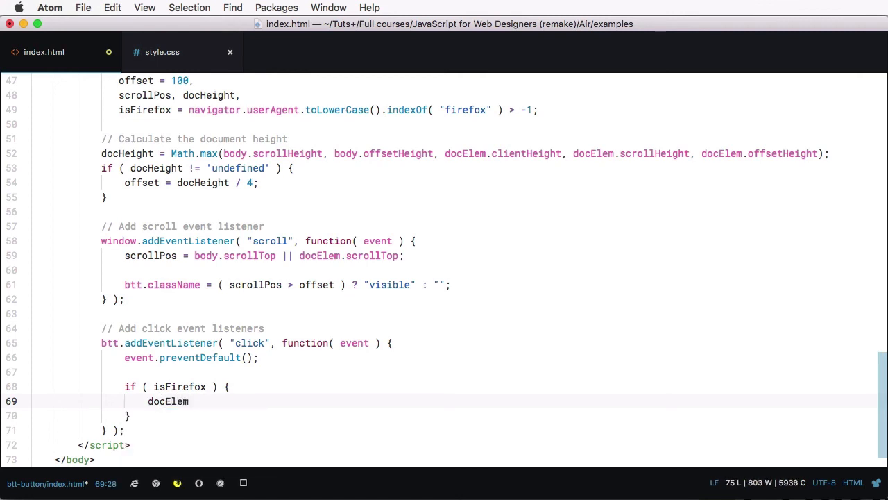
text(.scrollTop = 0;)
text(b)
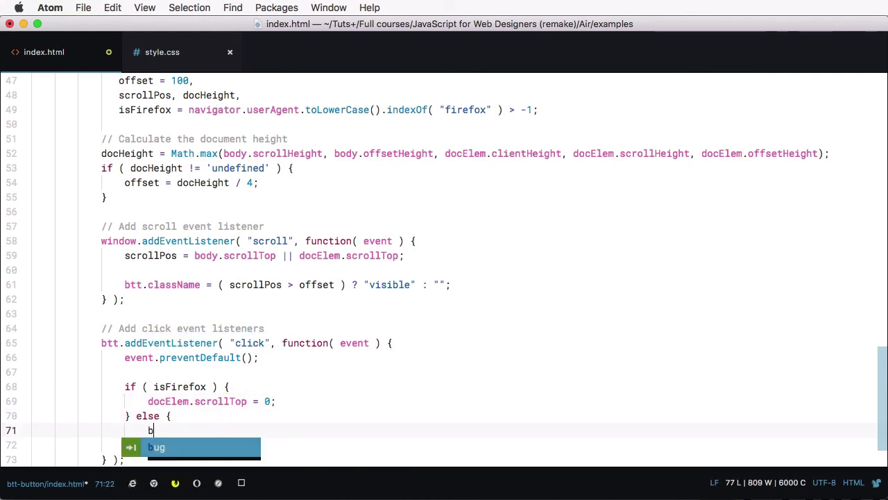
text(ody.scrollTop)
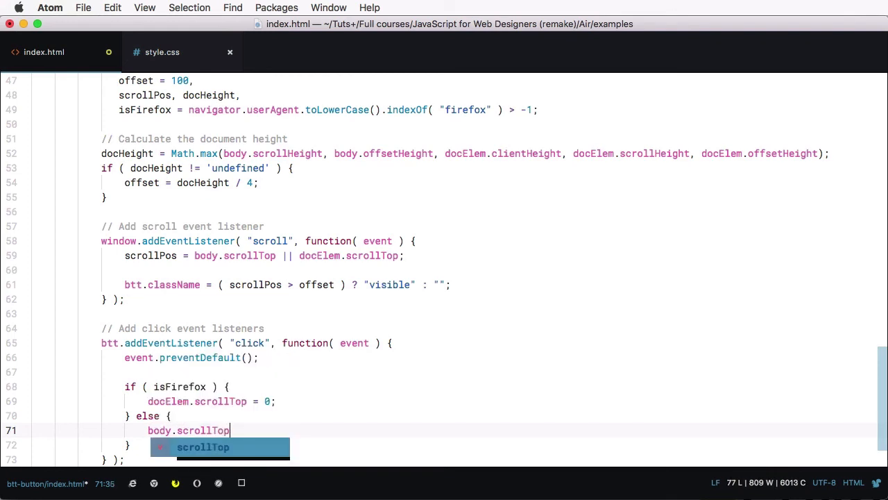
text(= 0;)
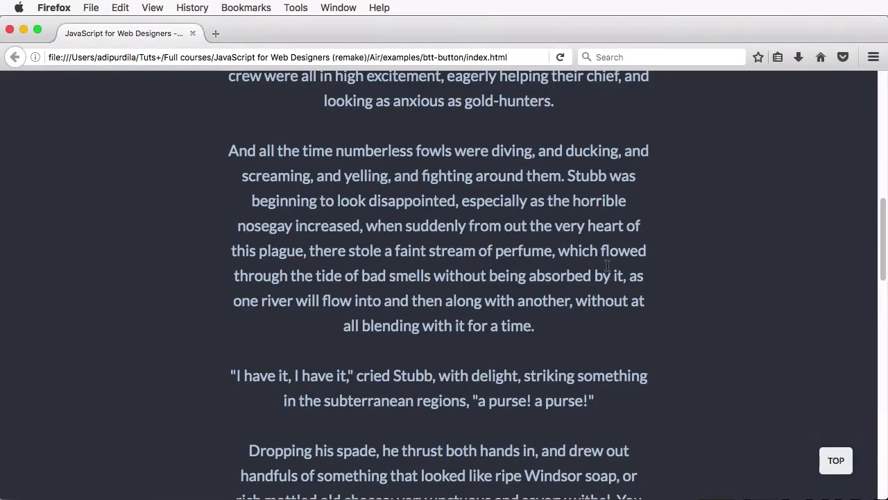
Scroll down the story in Firefox and click the TOP button to return upward
scroll(down, 3)
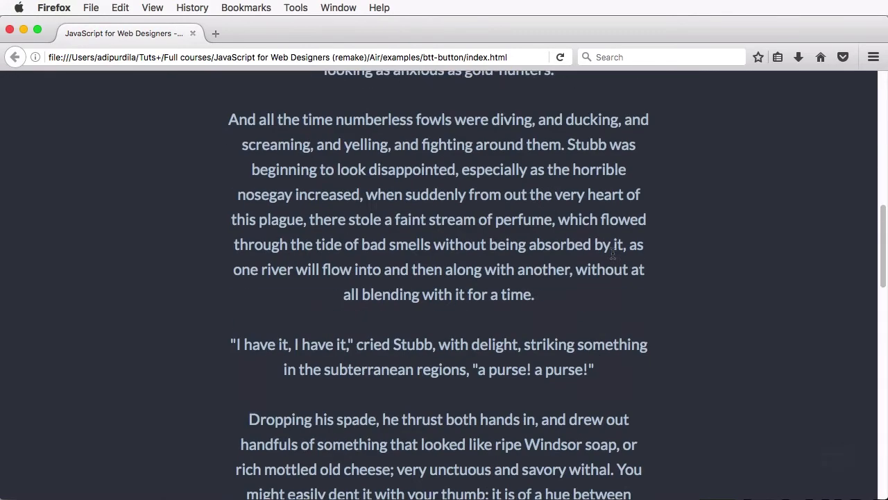
scroll(down, 3)
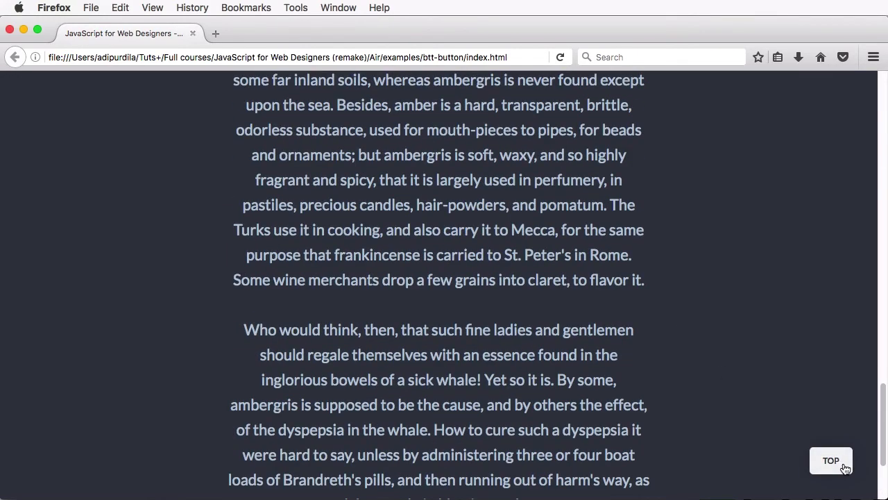
click(831, 461)
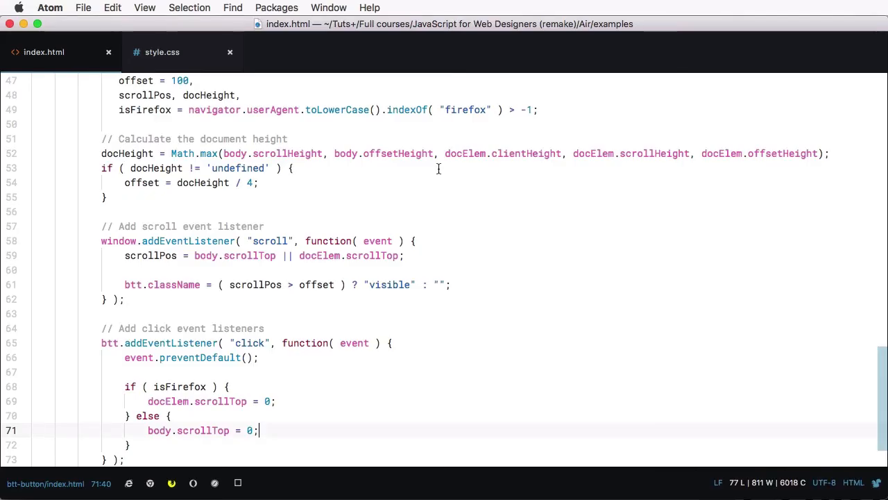
click(293, 168)
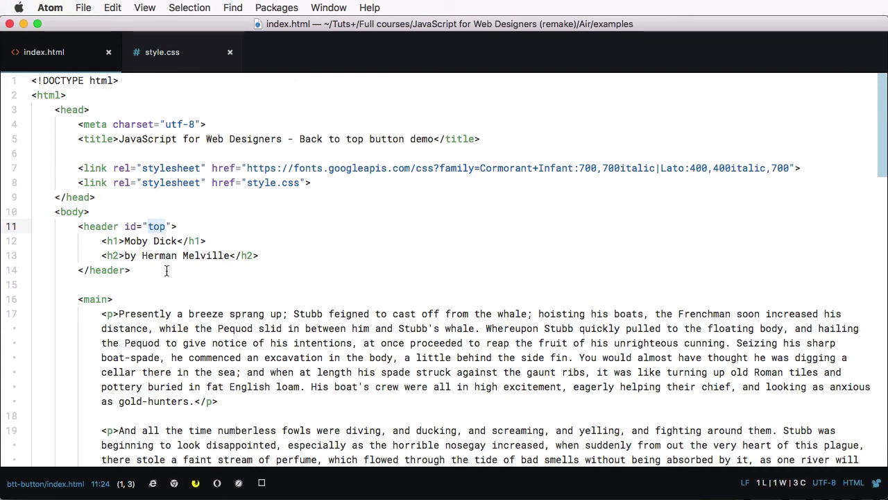
scroll(down, 3)
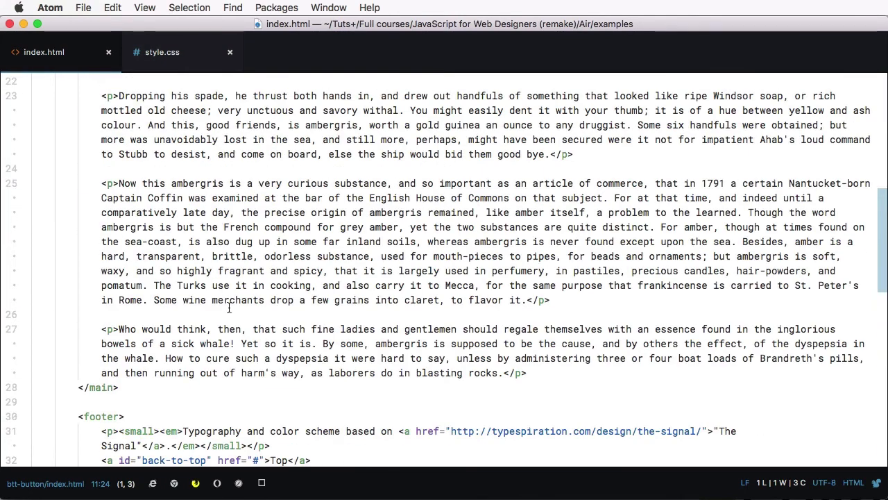
scroll(down, 3)
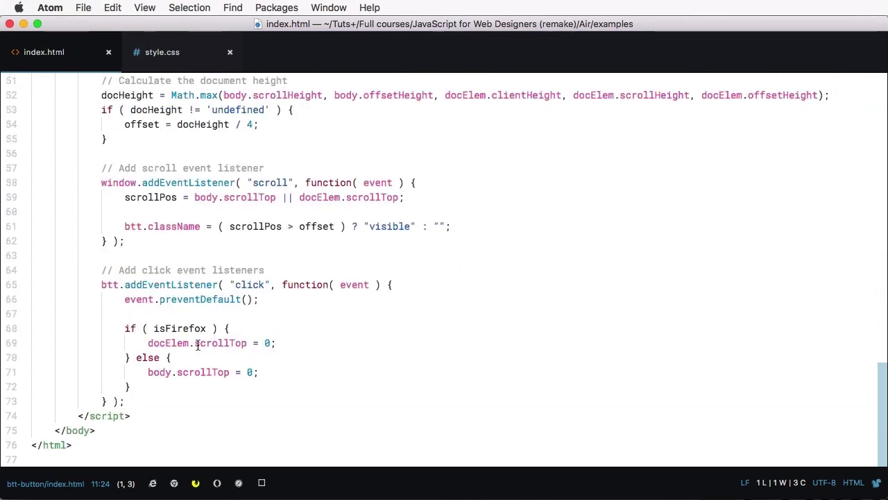
double_click(218, 343)
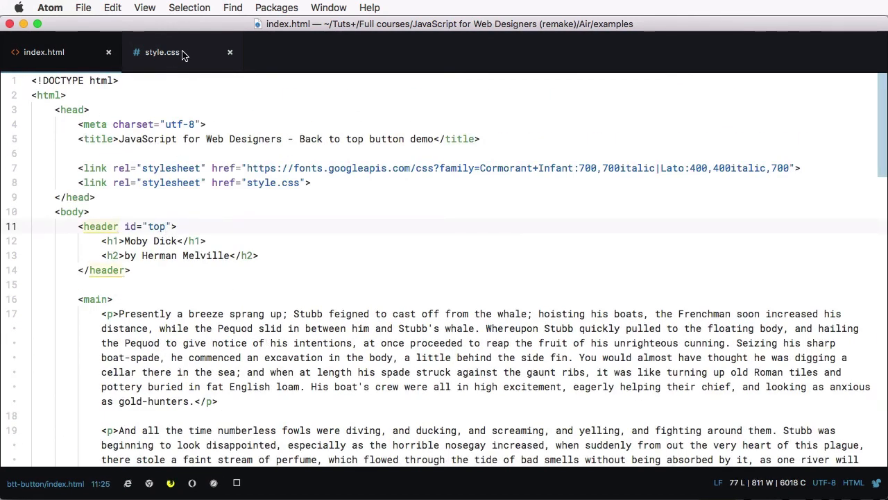
Switch to style.css and scroll down to the #back-to-top rules
click(162, 52)
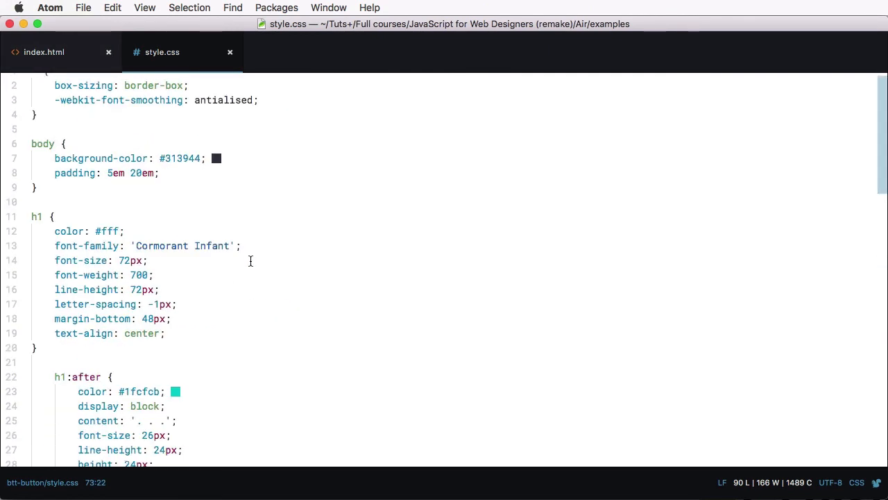
scroll(down, 3)
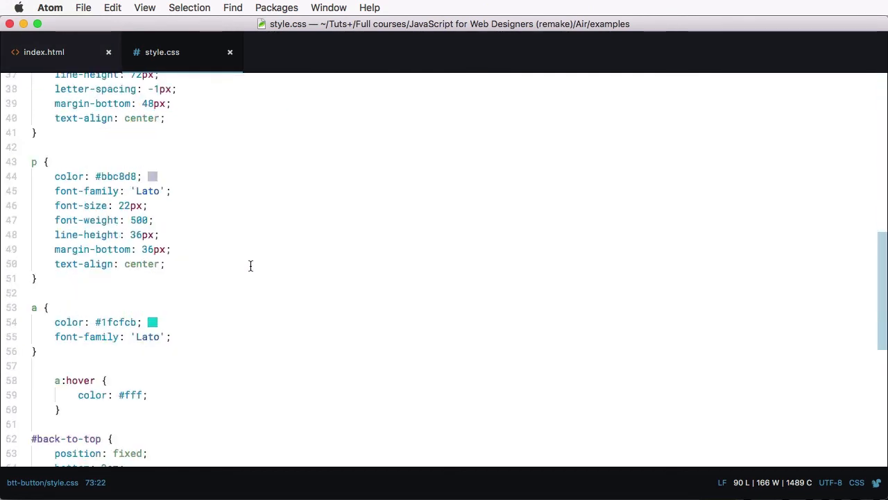
scroll(down, 3)
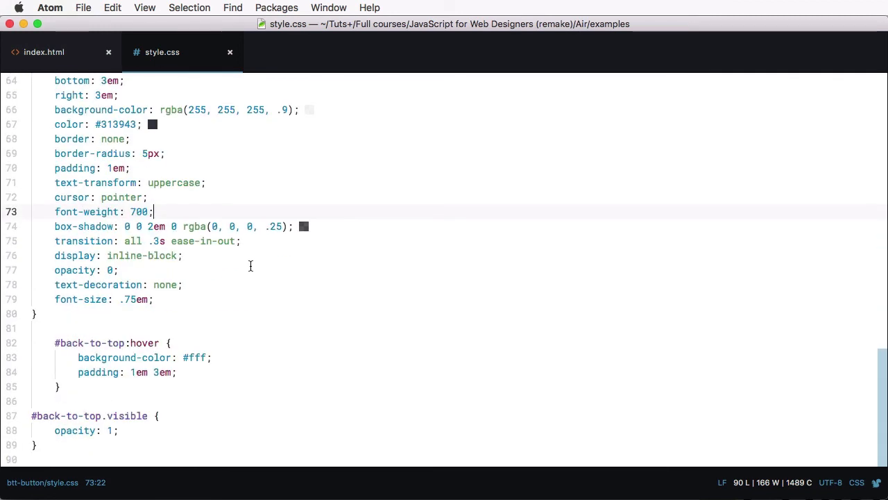